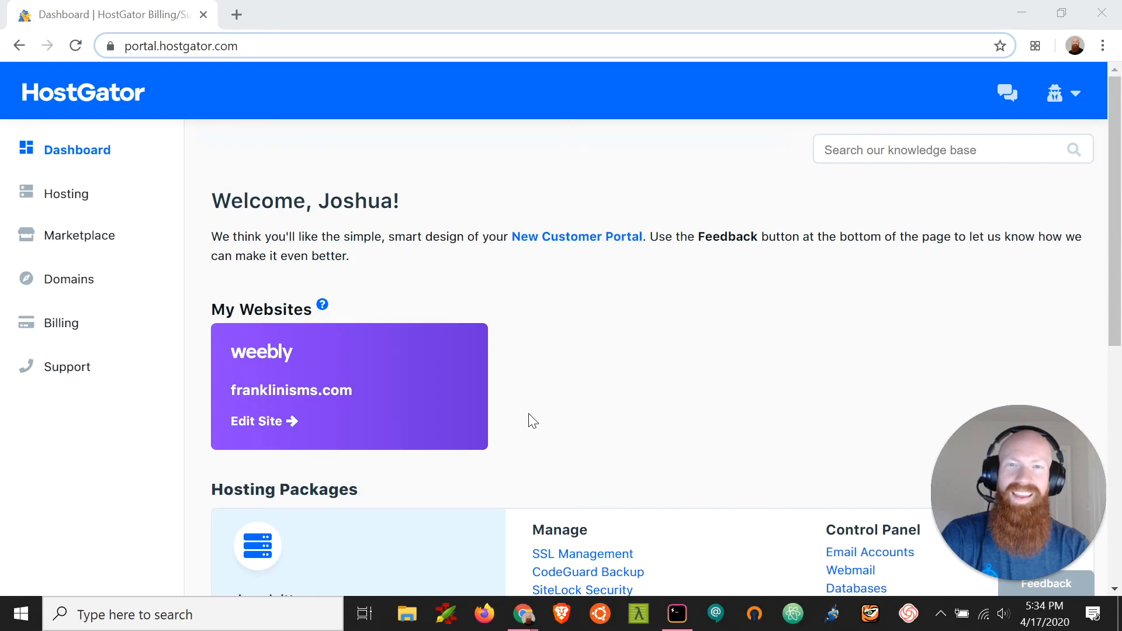
pyautogui.moveTo(535, 453)
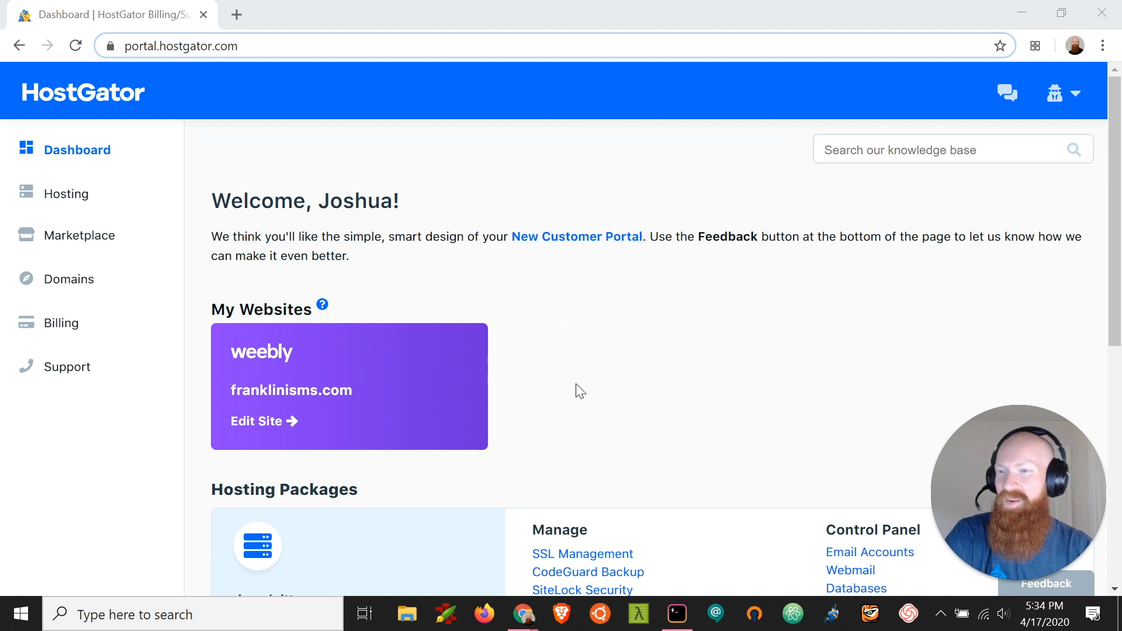
# - Launch cPanel for the b-radpitt.com shared hosting package
pyautogui.scroll(-3)
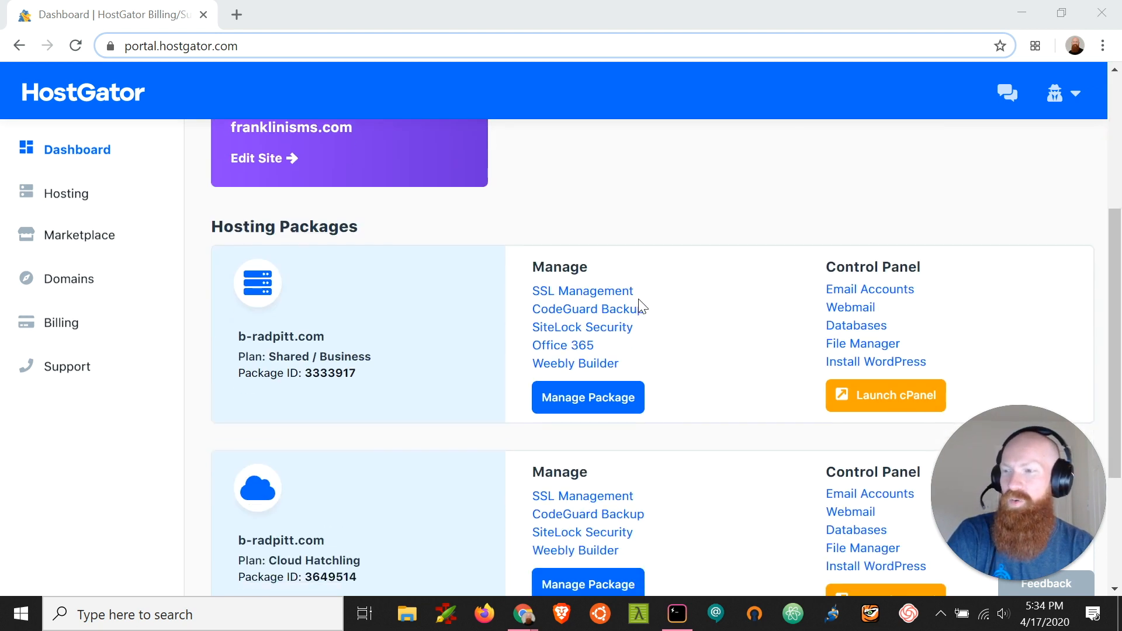
pyautogui.scroll(-3)
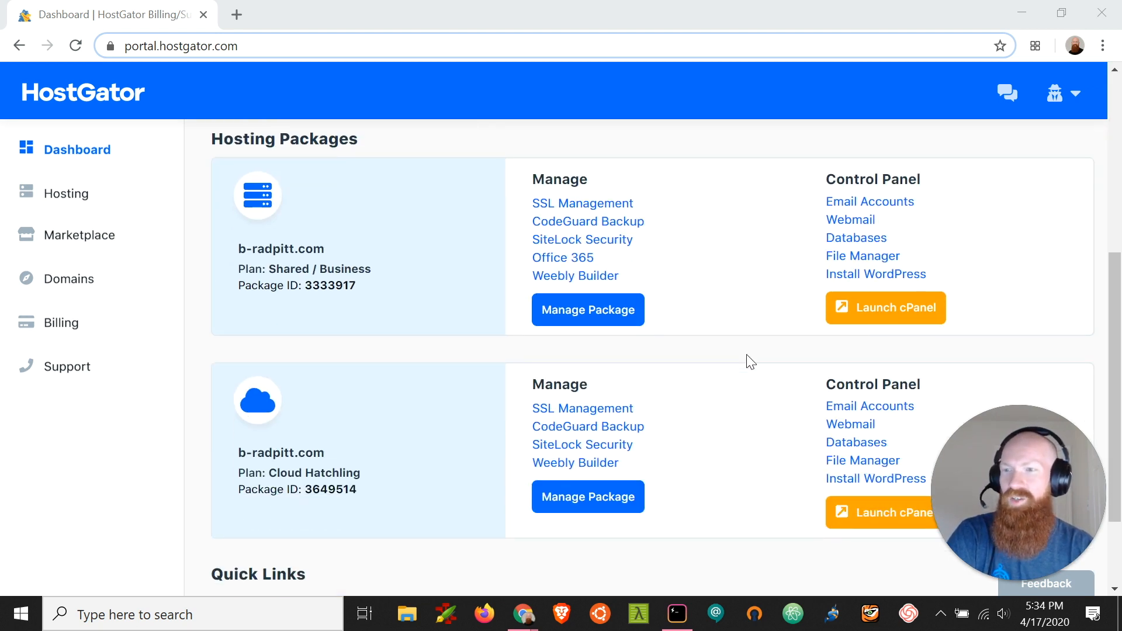
pyautogui.click(885, 308)
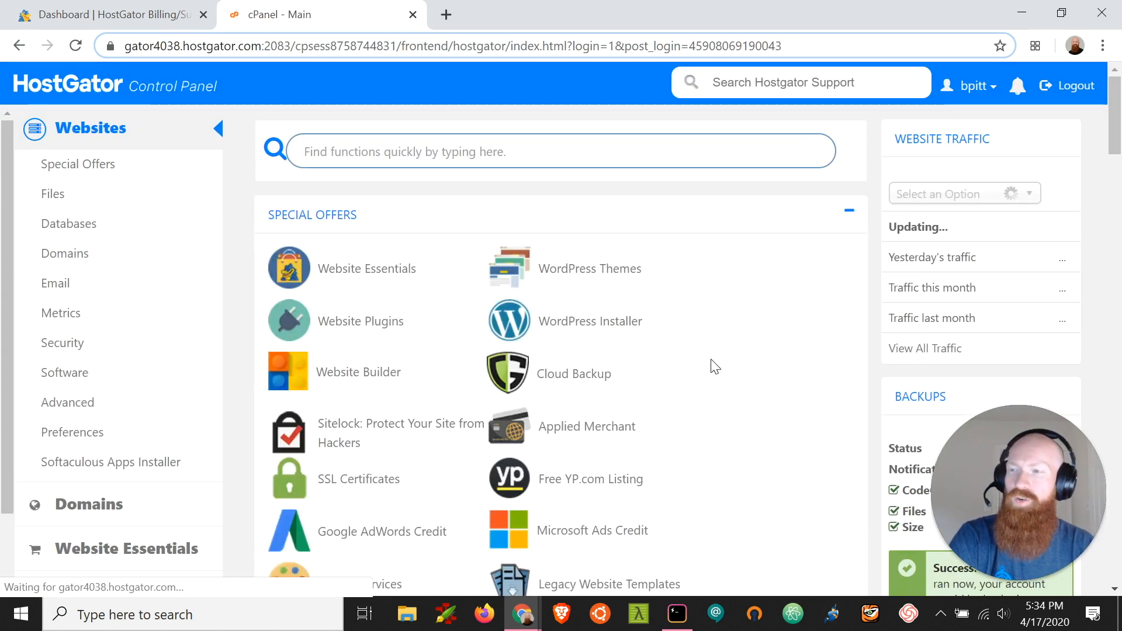
# - Scroll to the Software section and launch the Softaculous Apps Installer
pyautogui.scroll(-3)
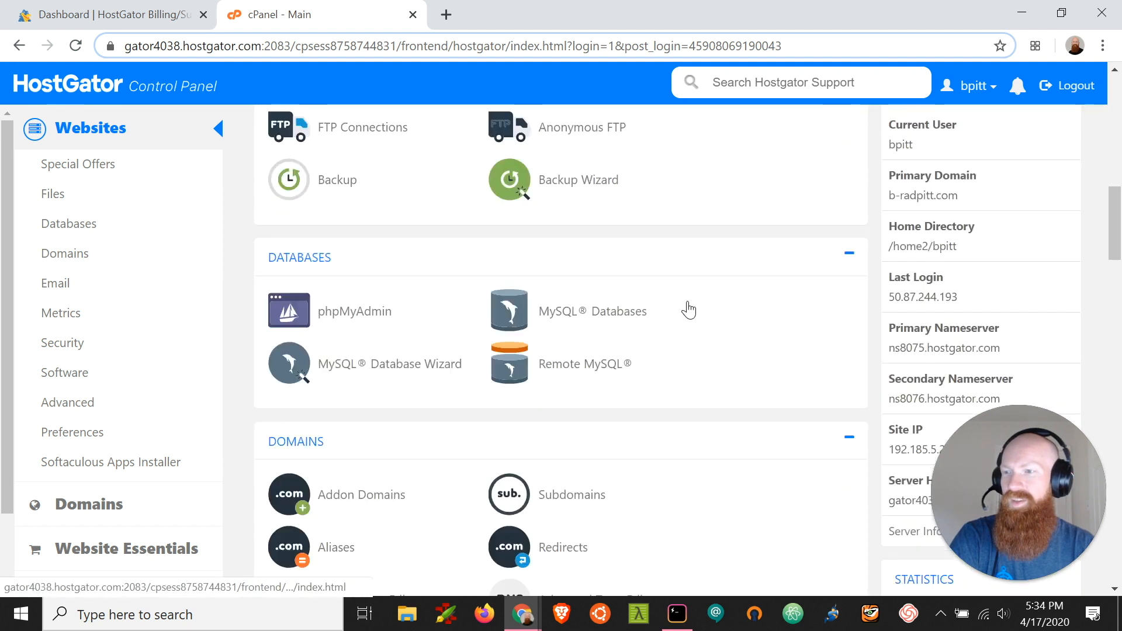
pyautogui.scroll(-3)
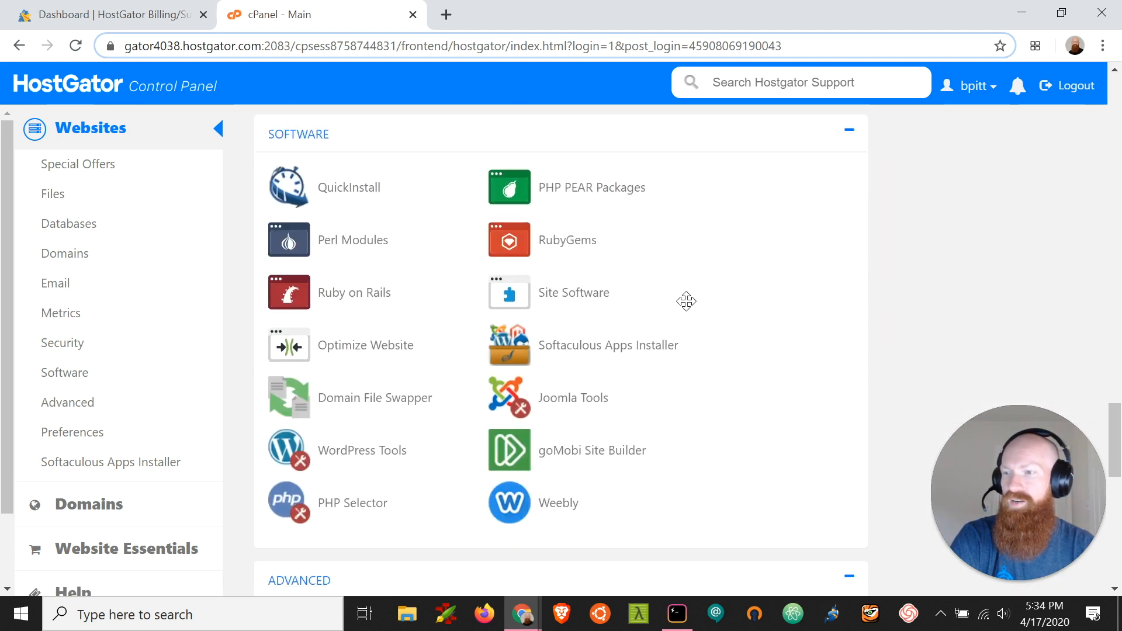
pyautogui.click(608, 345)
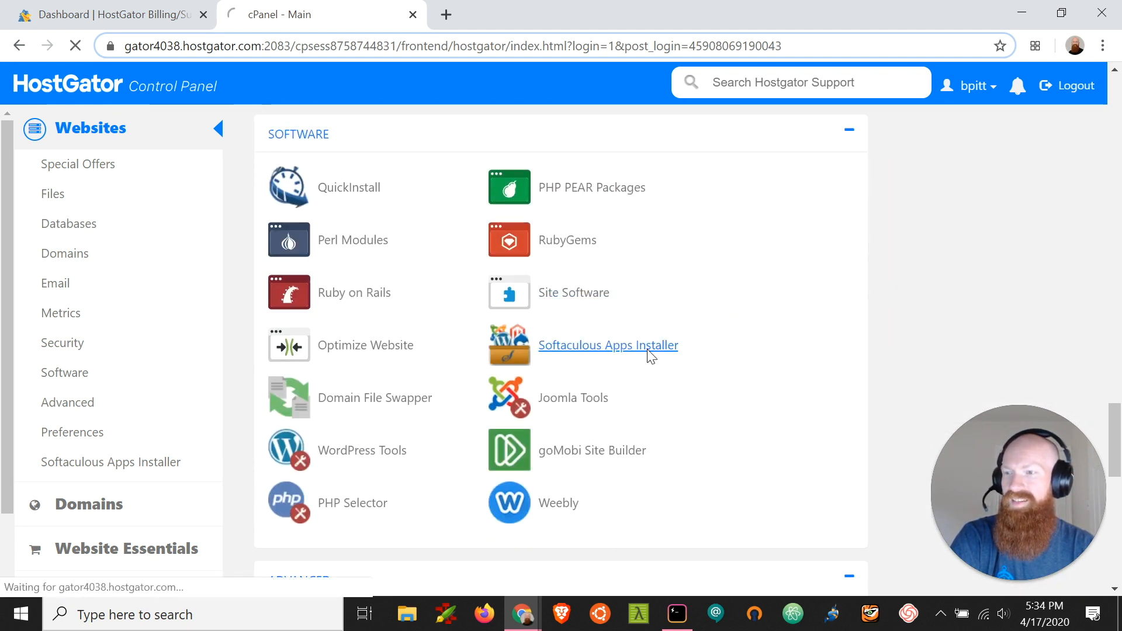
# - Attempt a WordPress install on hgtestingaccount.com, hitting the 'installation already exists' error
pyautogui.click(608, 345)
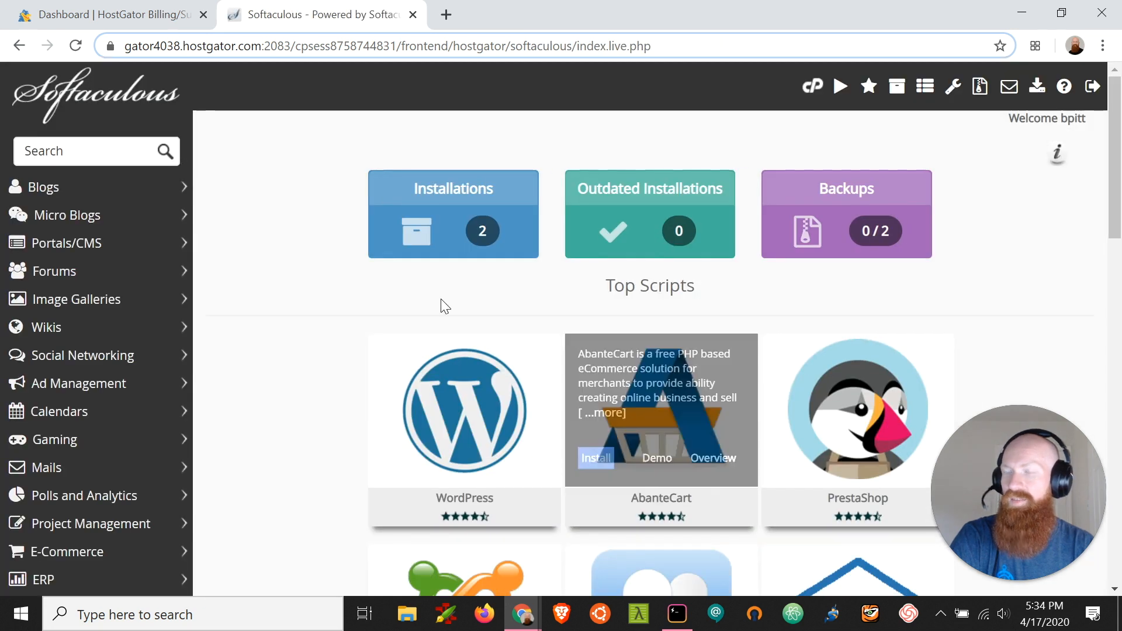
pyautogui.moveTo(415, 450)
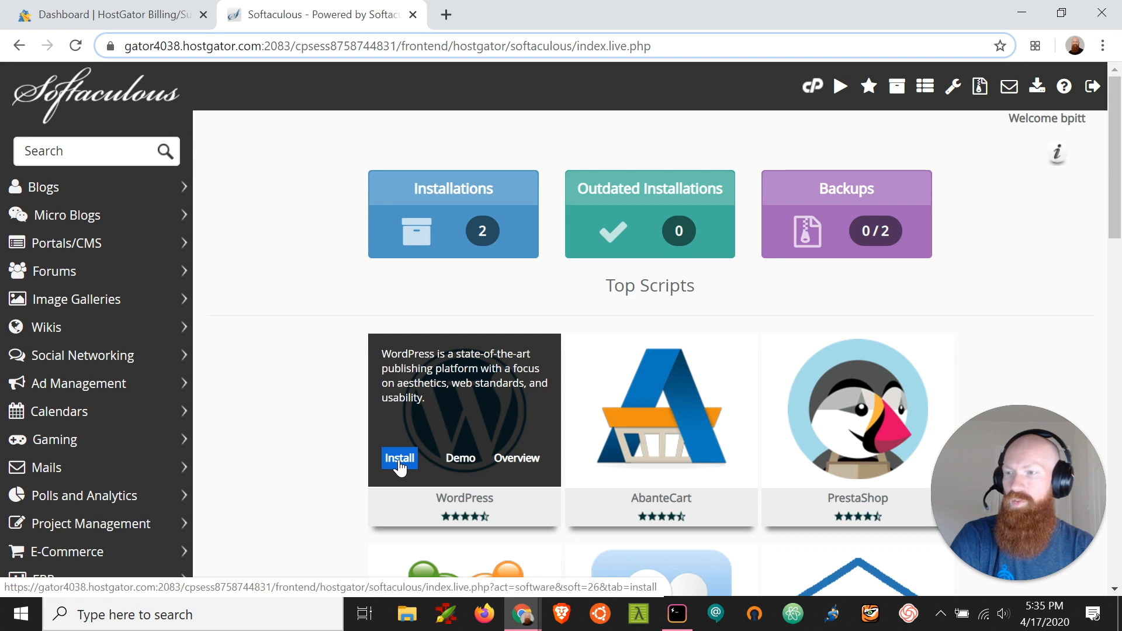
pyautogui.click(399, 458)
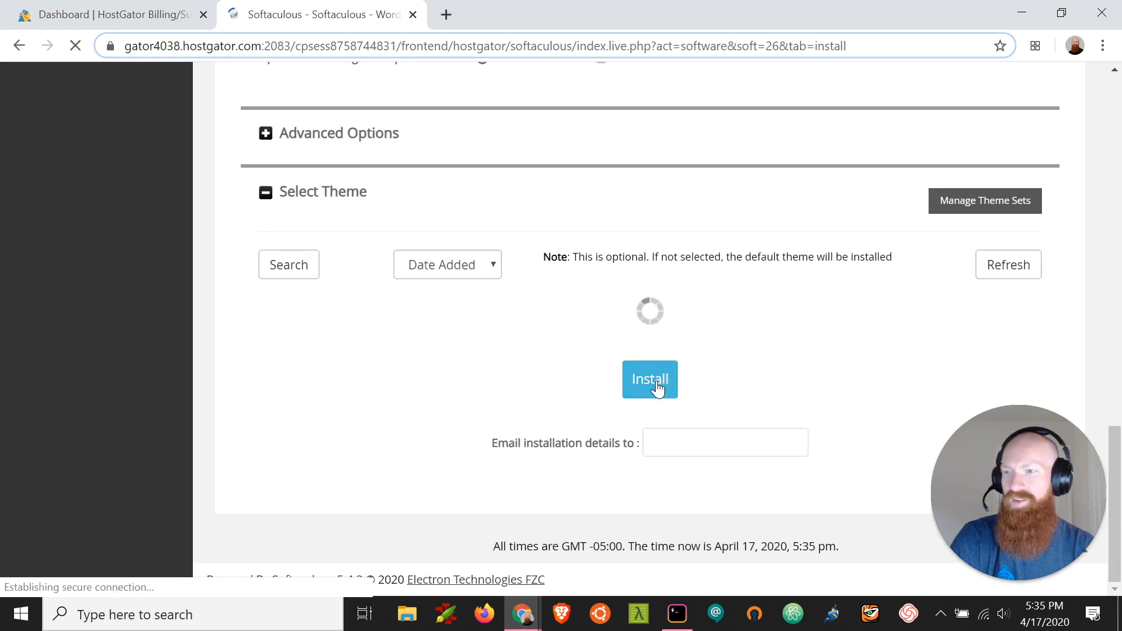
pyautogui.click(649, 380)
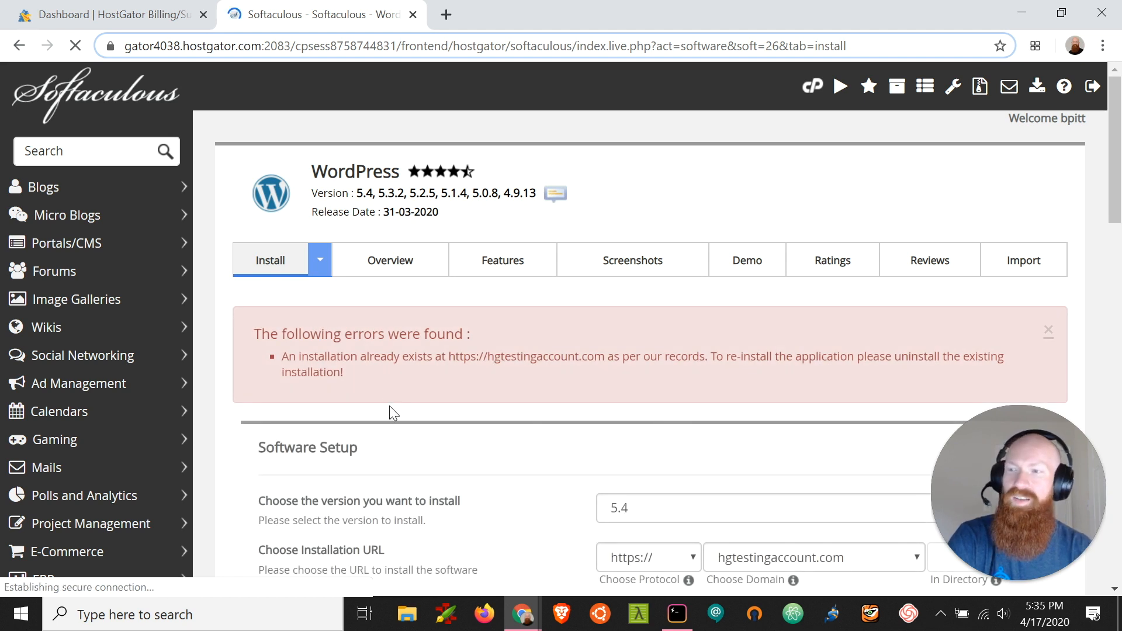
pyautogui.moveTo(382, 404)
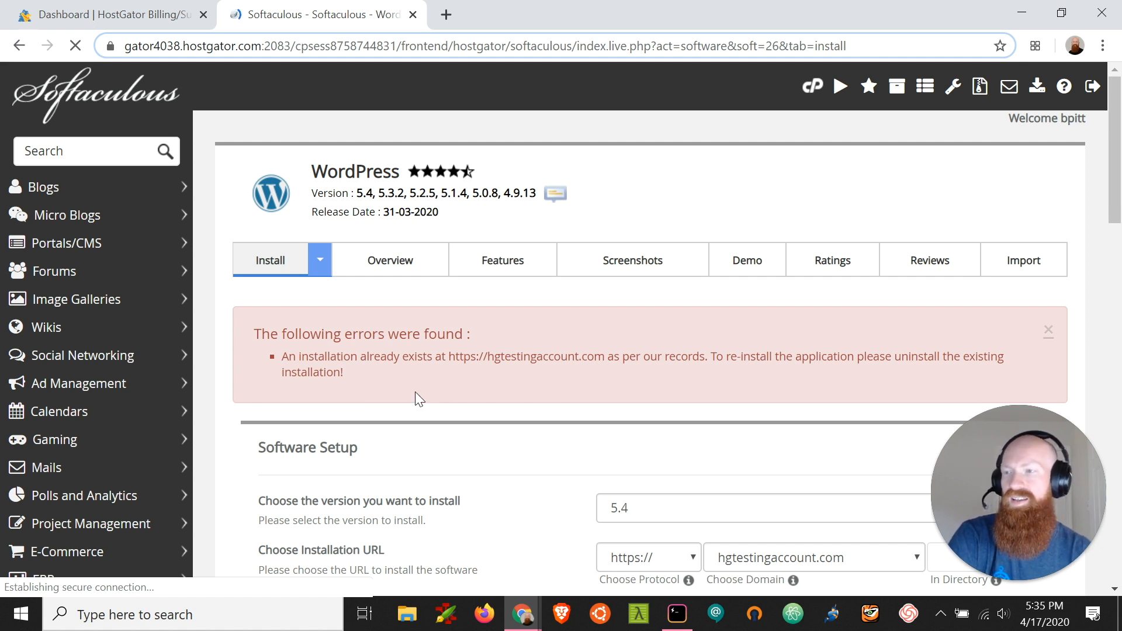
pyautogui.moveTo(475, 411)
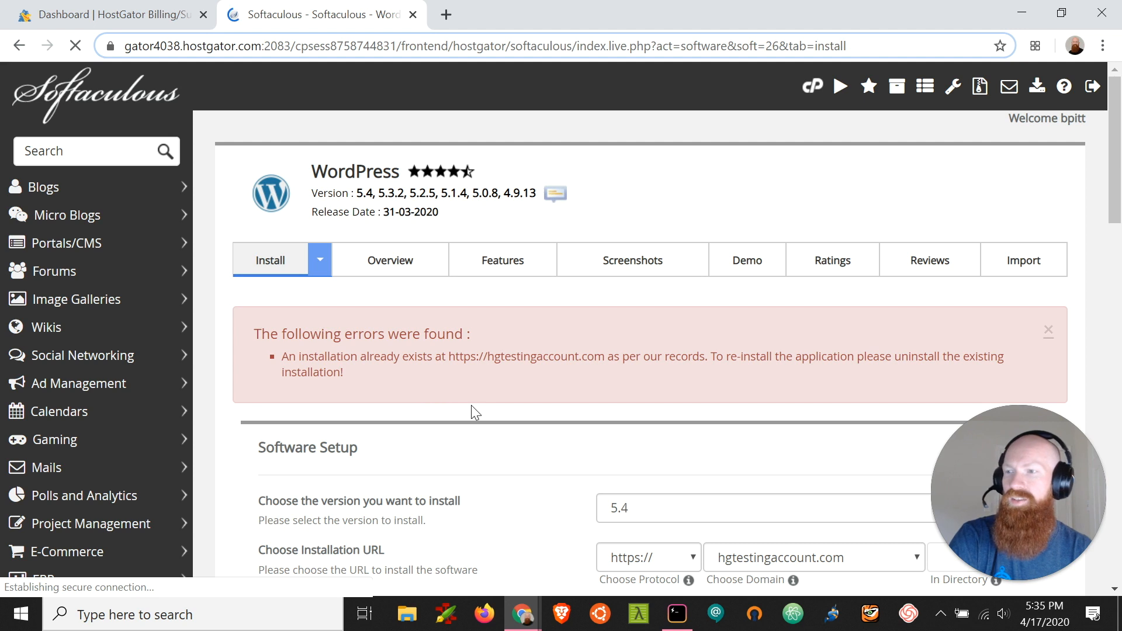
pyautogui.moveTo(93, 96)
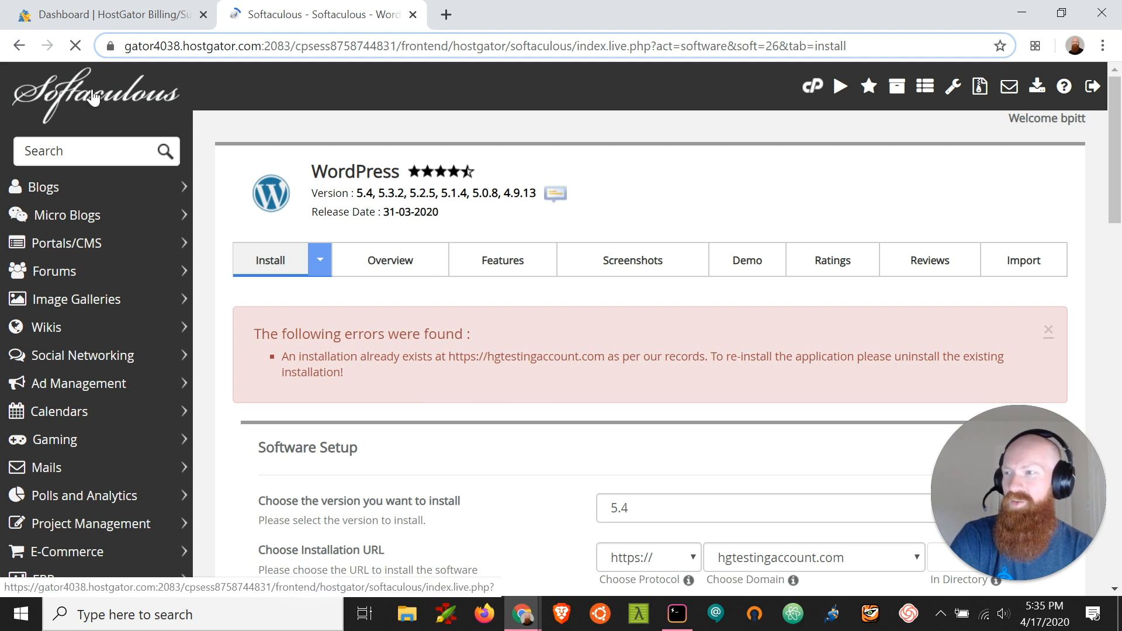
# - Return to the Softaculous dashboard via the logo
pyautogui.click(93, 93)
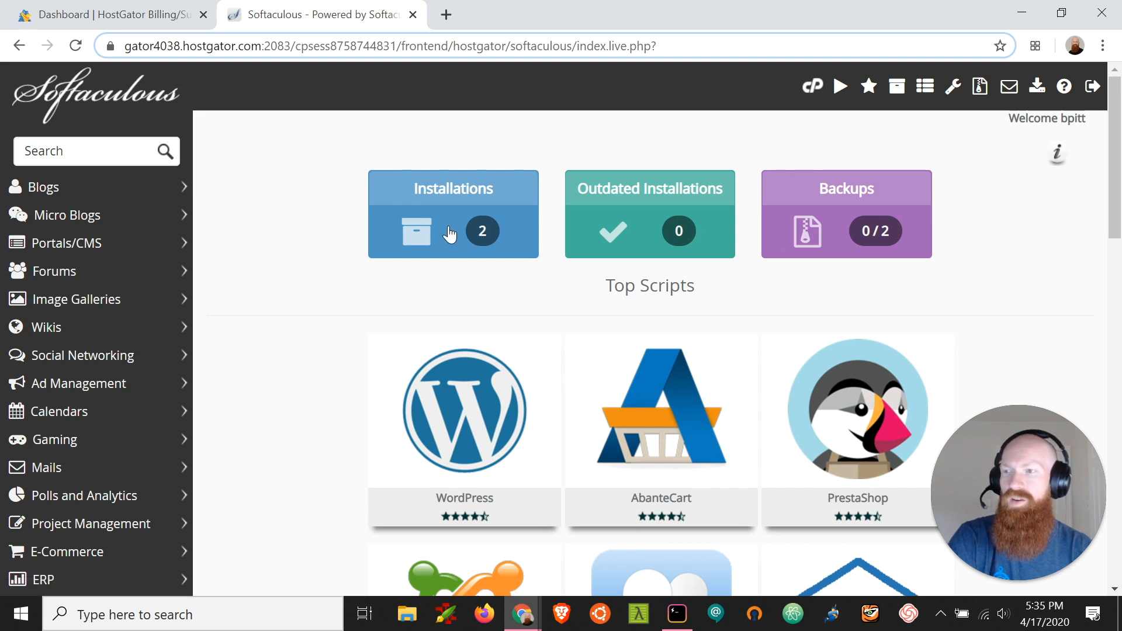
pyautogui.moveTo(488, 246)
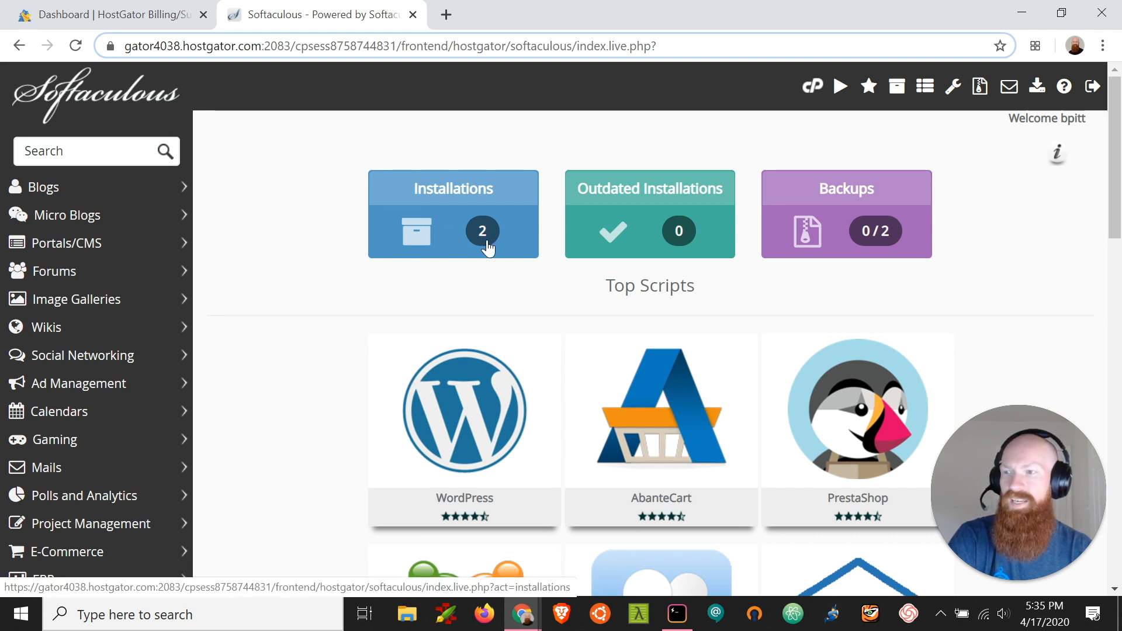
pyautogui.moveTo(449, 240)
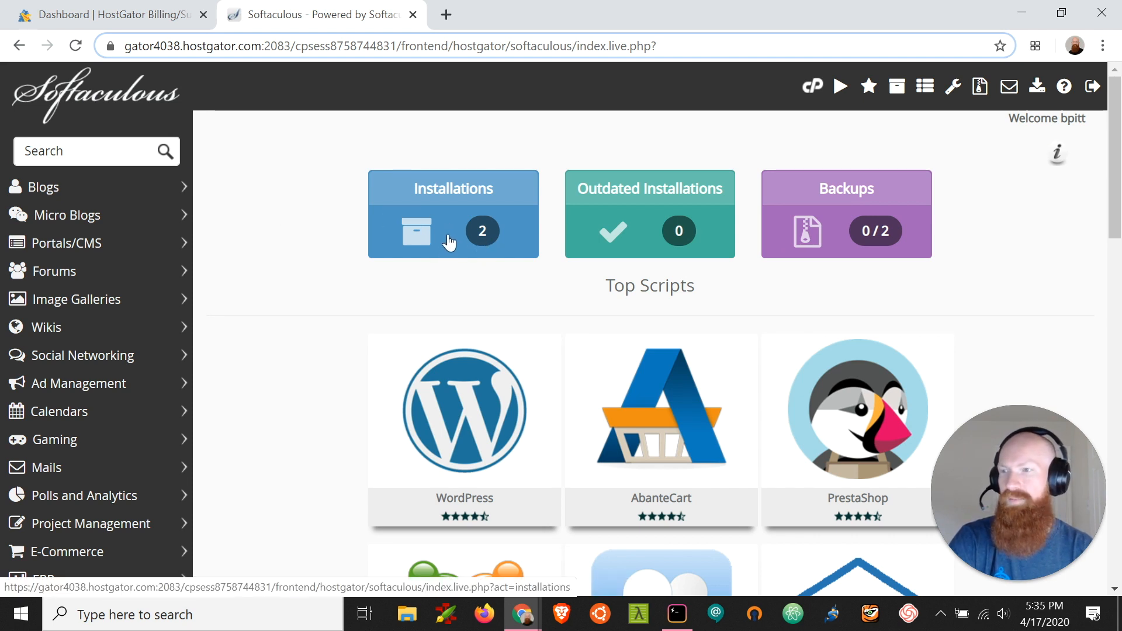
# - Open All Installations and start removing the hgtestingaccount.com WordPress install
pyautogui.click(452, 214)
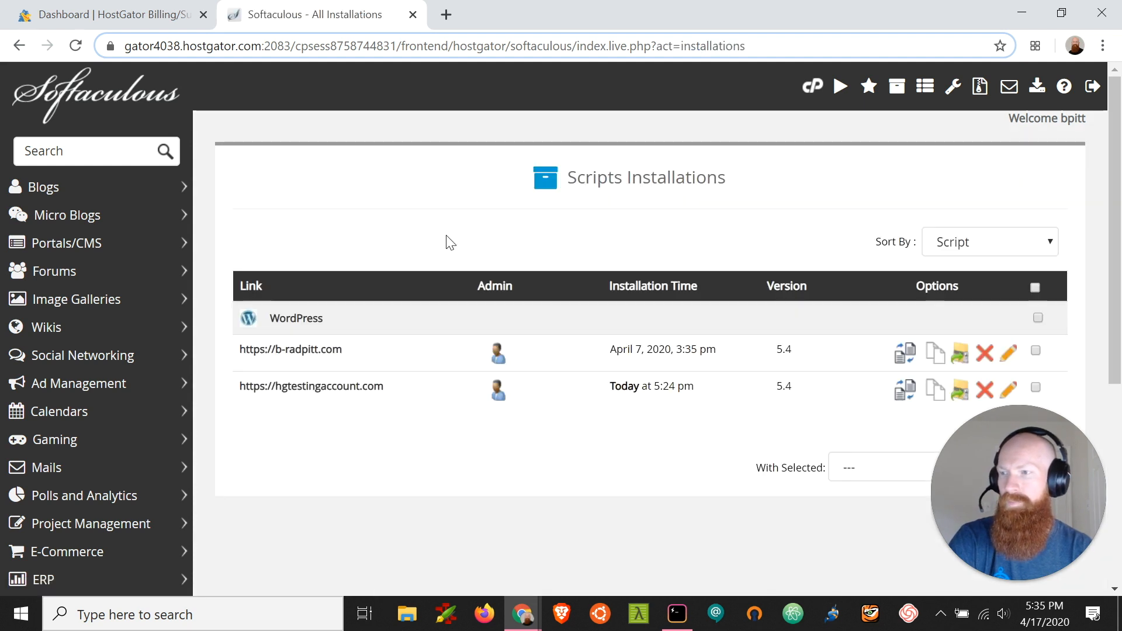
pyautogui.moveTo(414, 442)
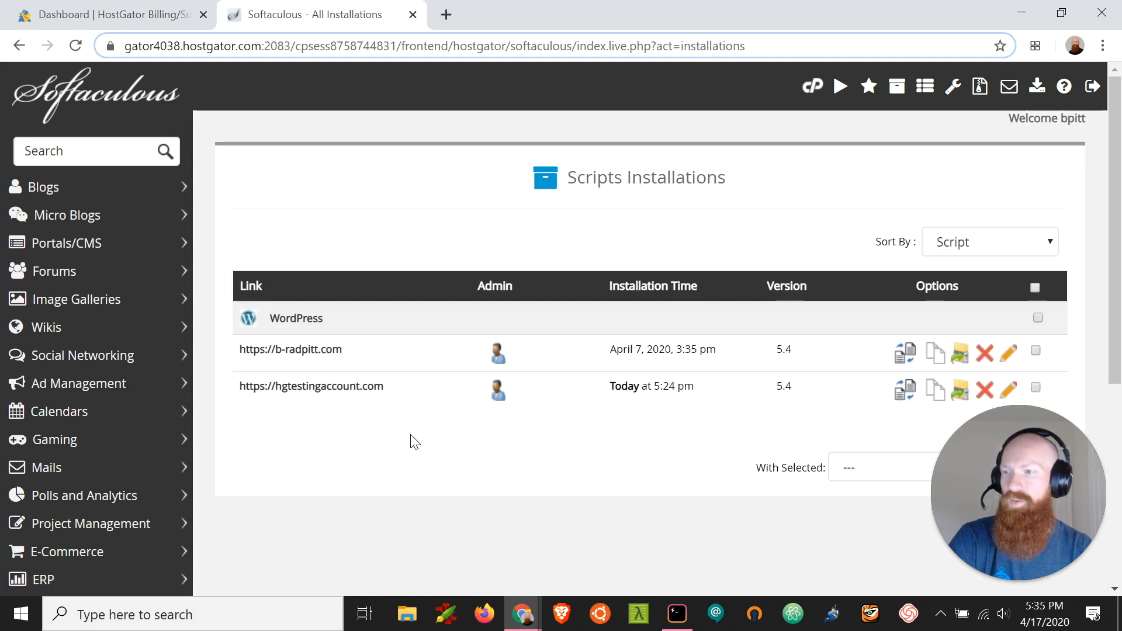
pyautogui.moveTo(386, 397)
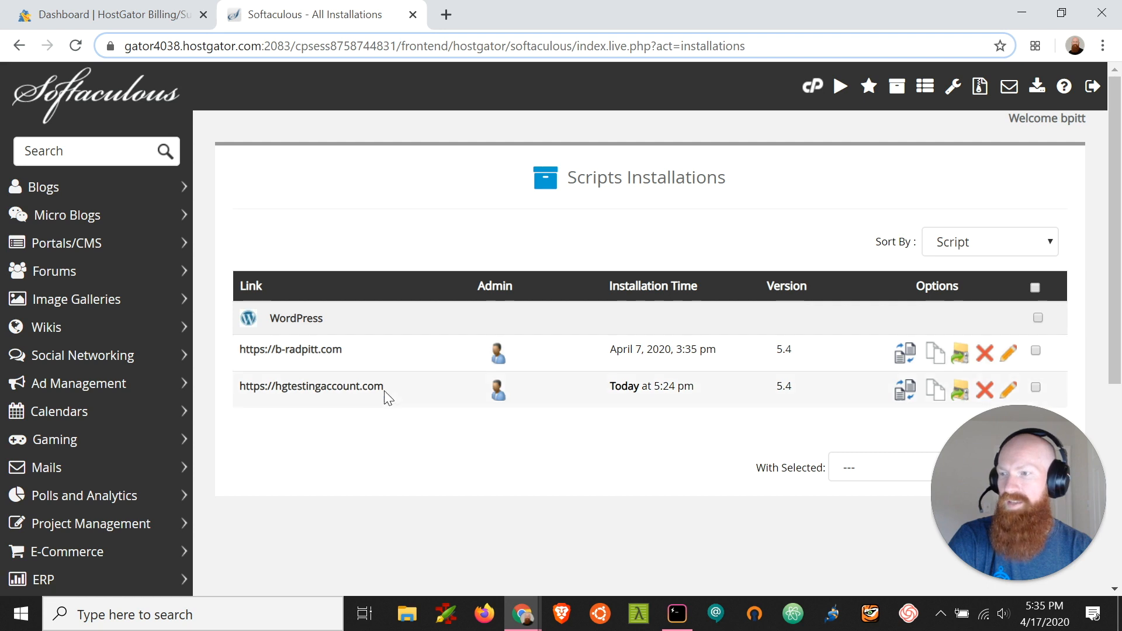
pyautogui.moveTo(361, 395)
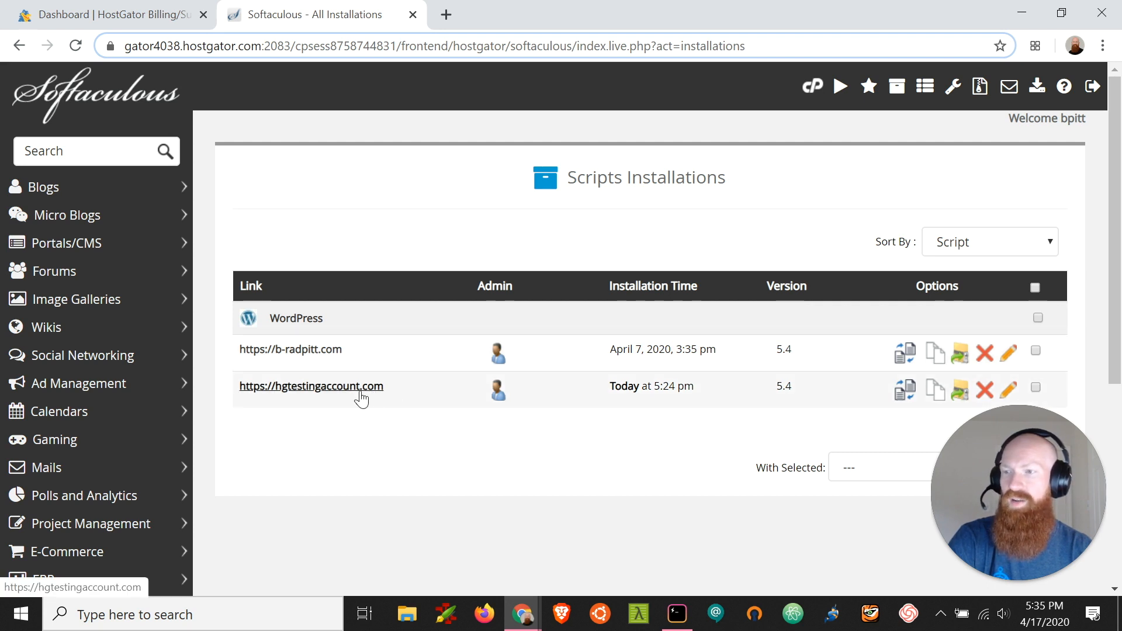
pyautogui.moveTo(382, 412)
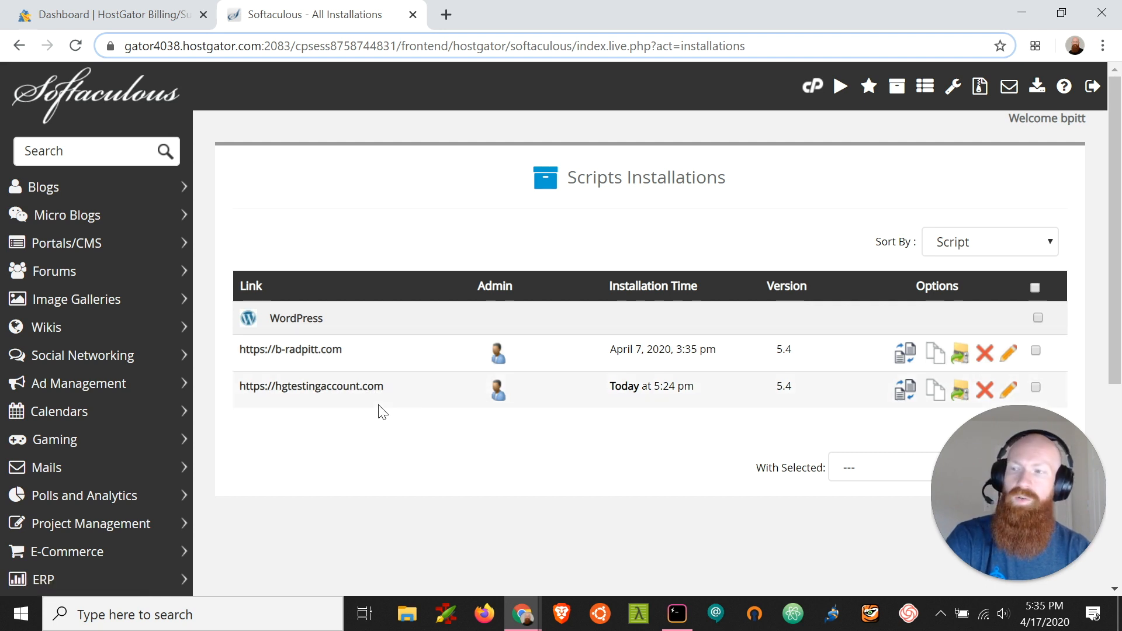
pyautogui.moveTo(420, 463)
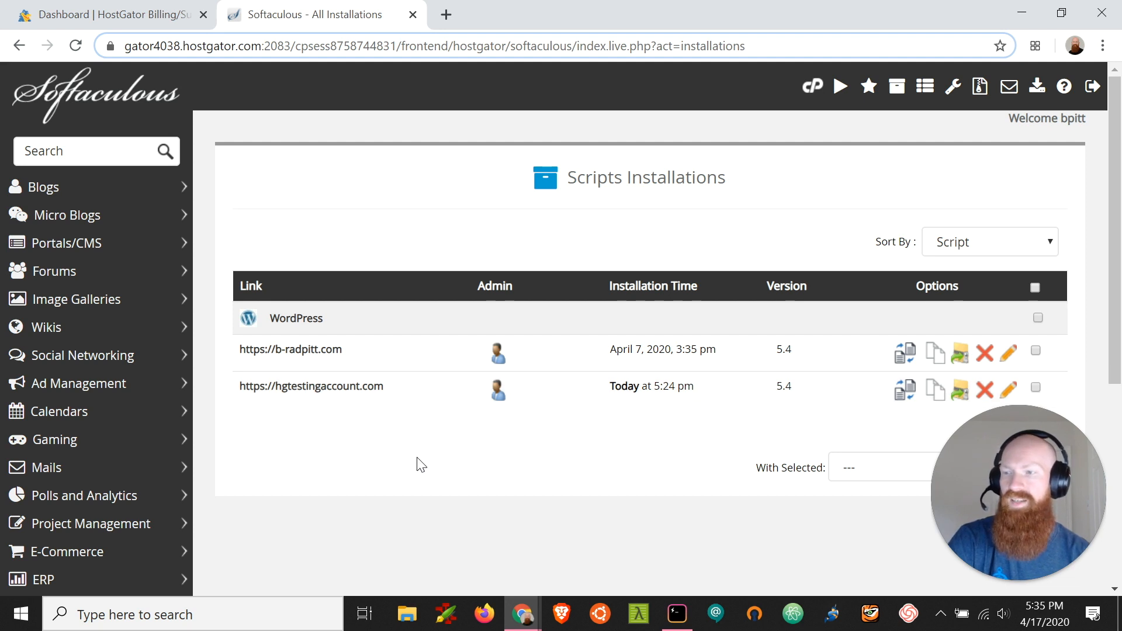
pyautogui.moveTo(372, 440)
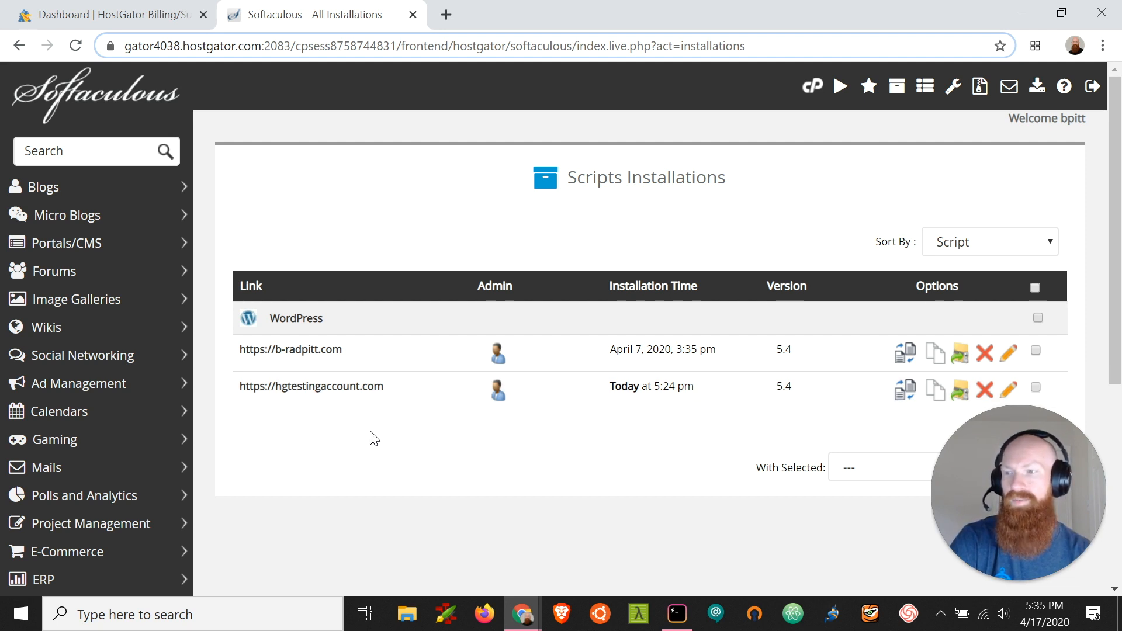
pyautogui.scroll(-3)
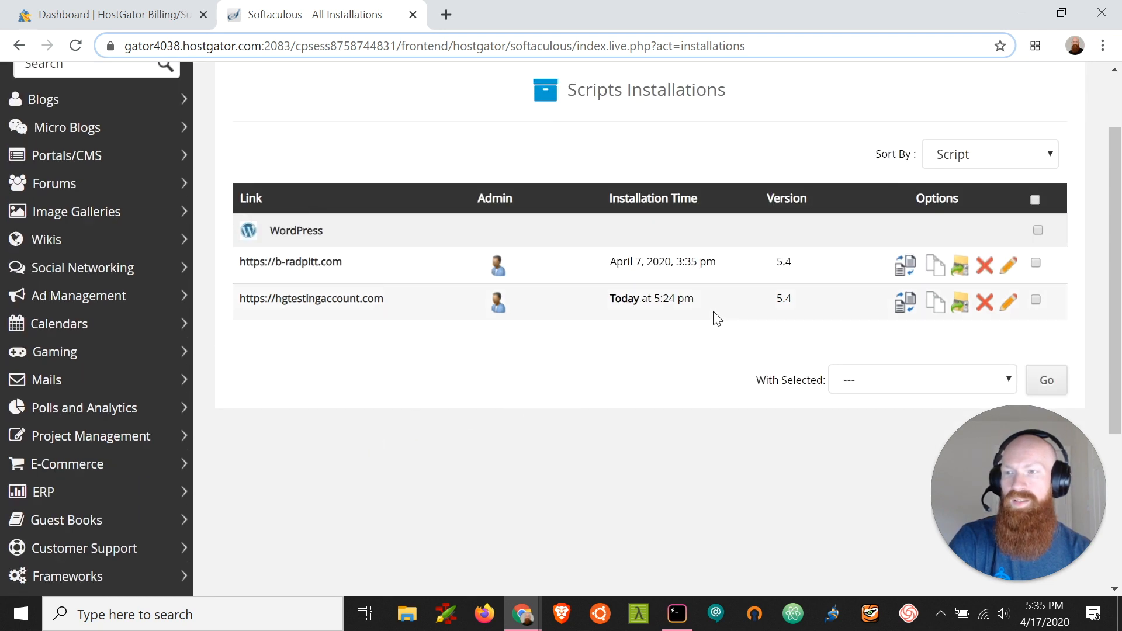
pyautogui.moveTo(670, 321)
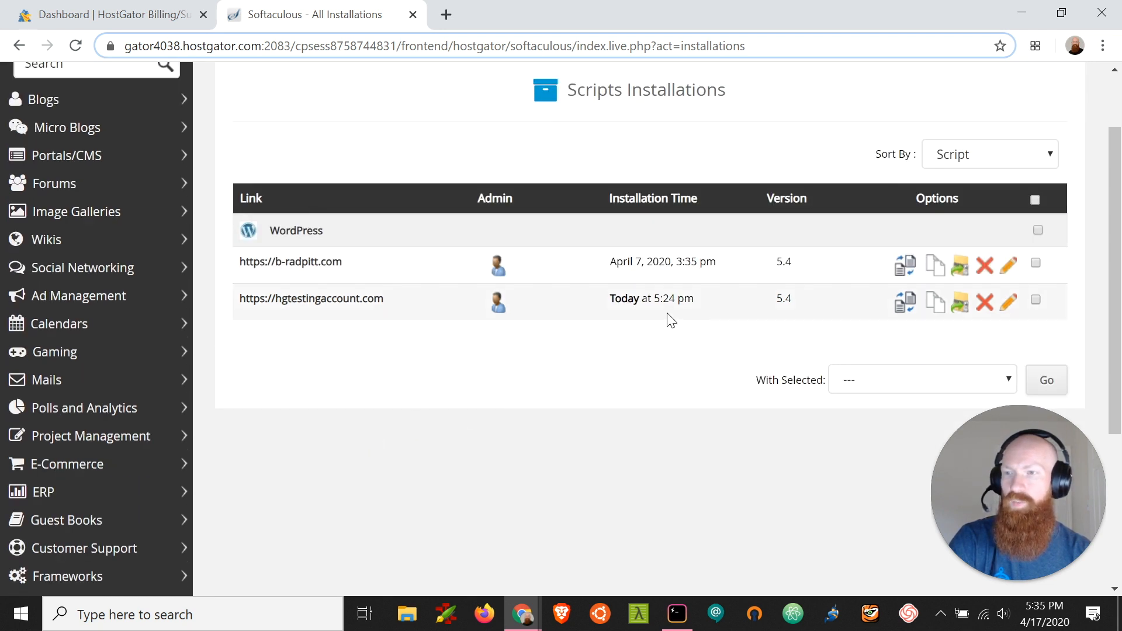
pyautogui.moveTo(984, 302)
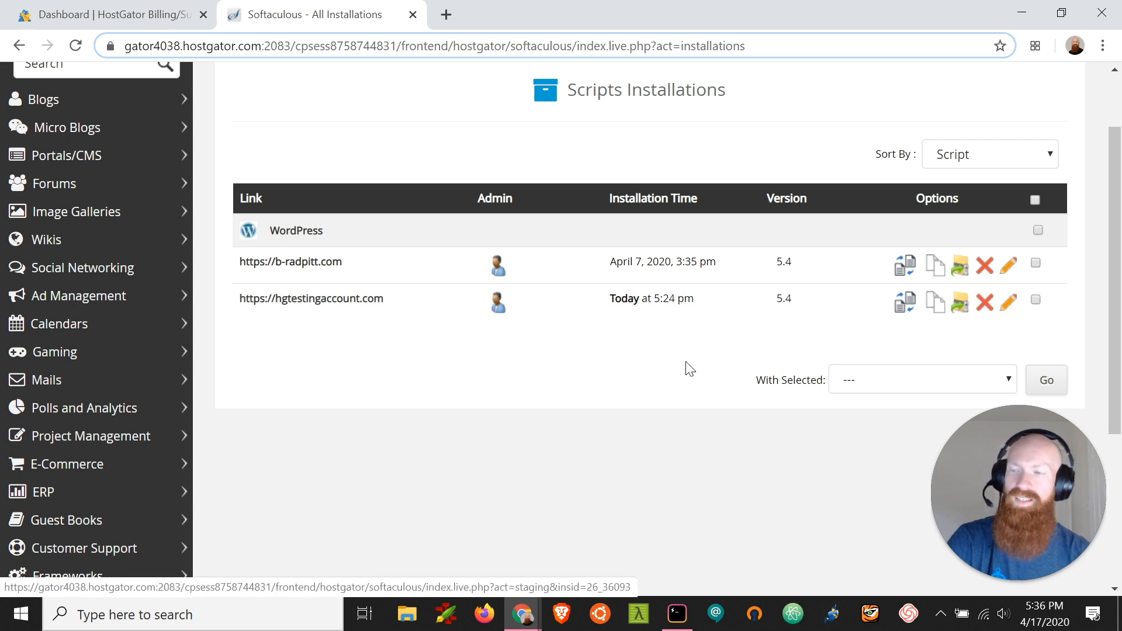
pyautogui.moveTo(450, 385)
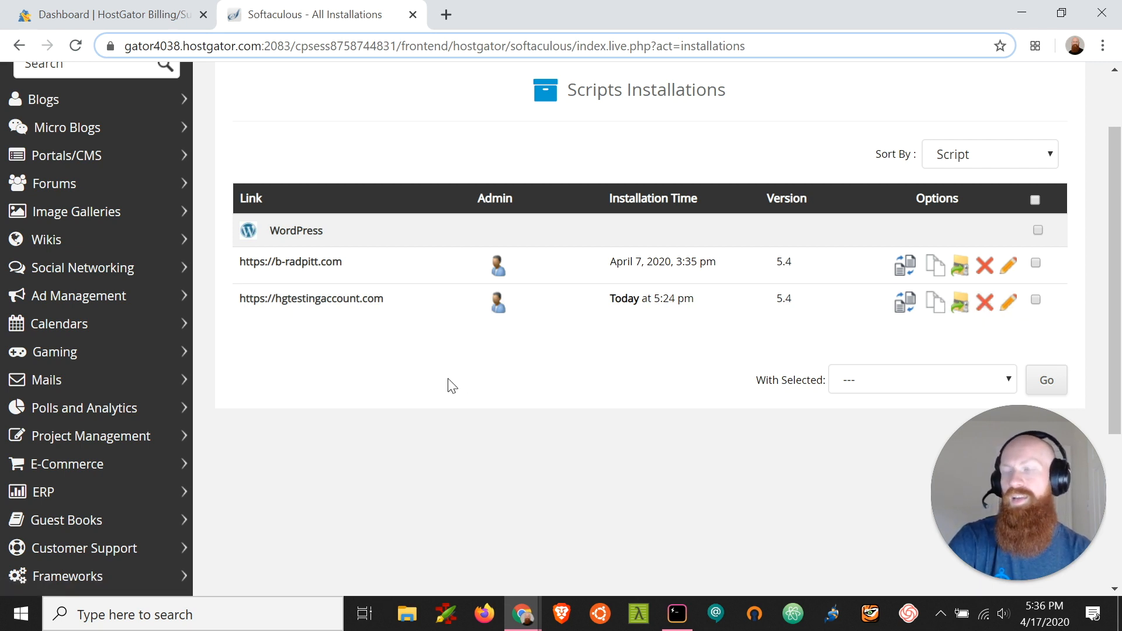
pyautogui.moveTo(422, 318)
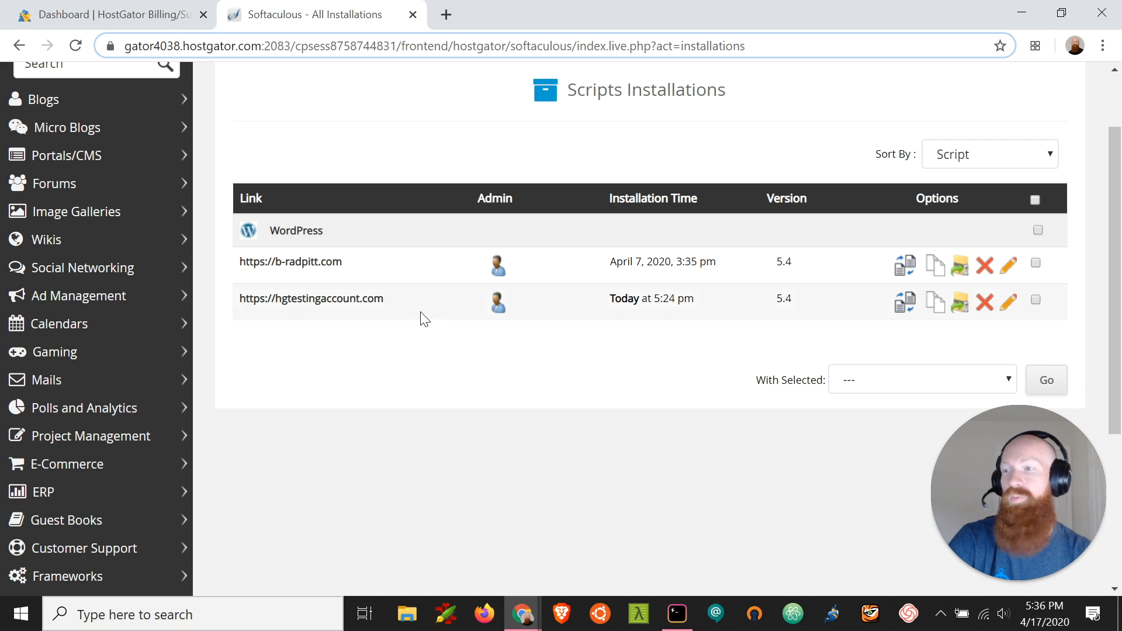
pyautogui.doubleClick(311, 299)
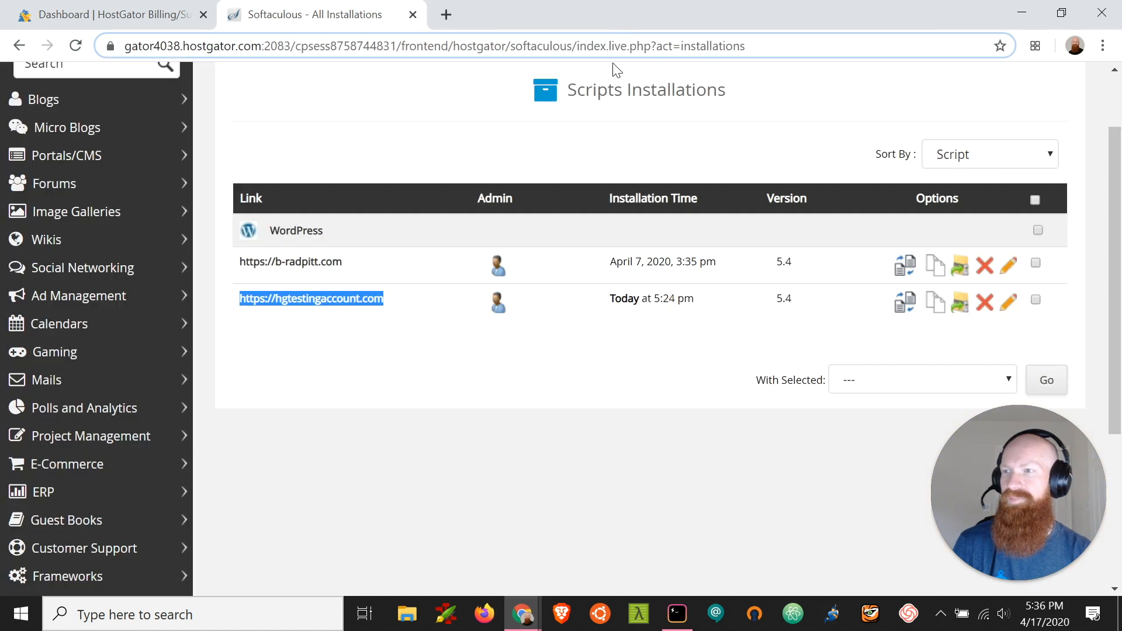
pyautogui.moveTo(618, 379)
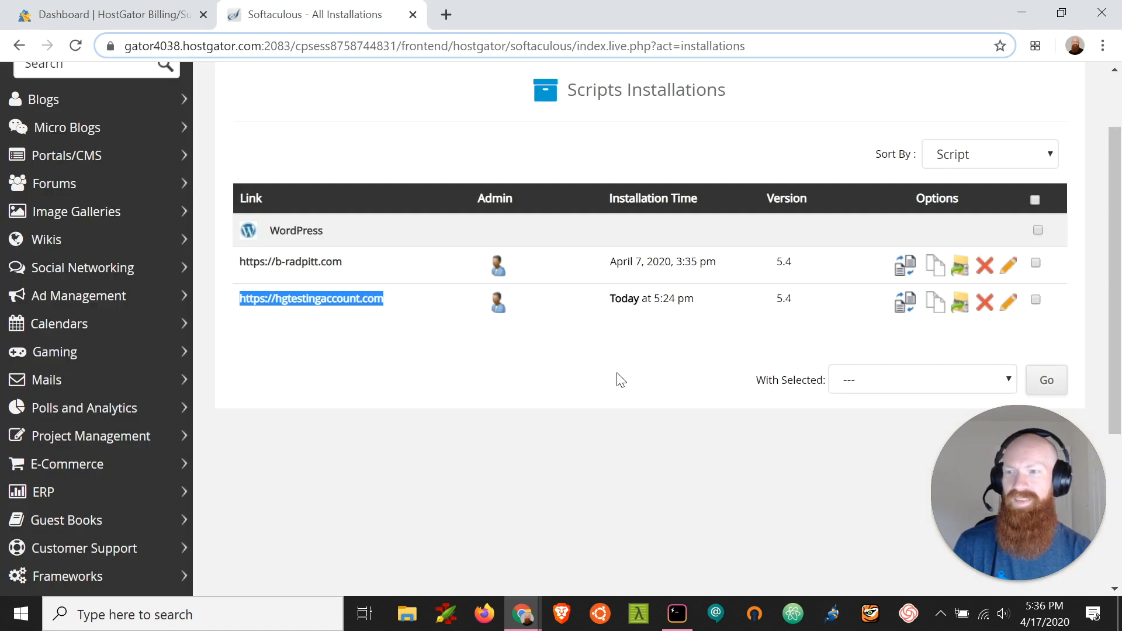
pyautogui.moveTo(985, 303)
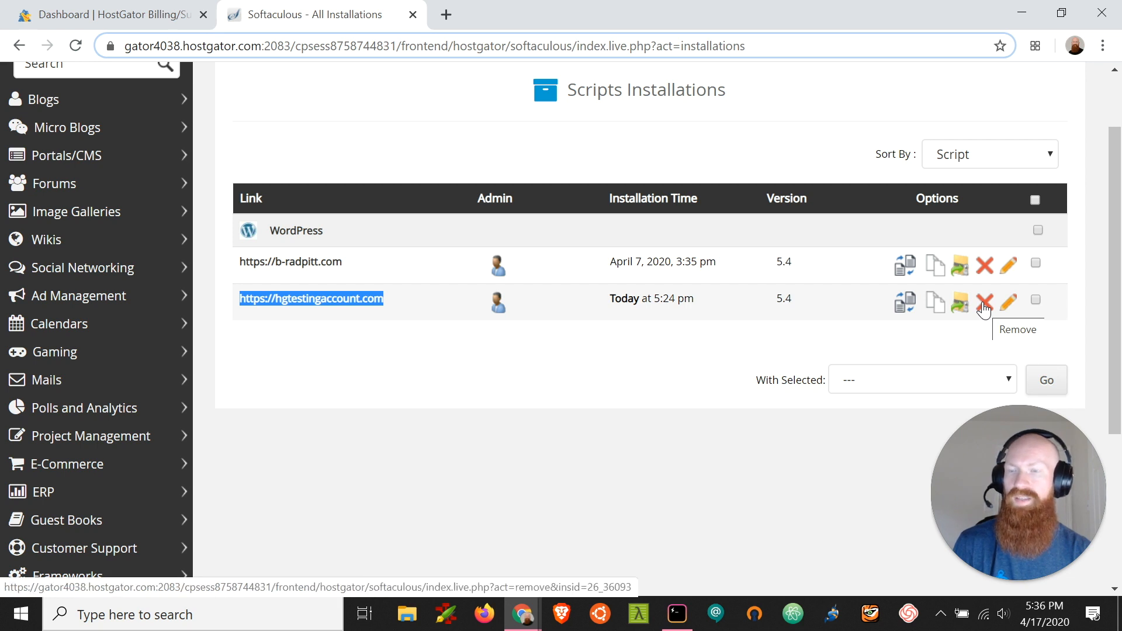
pyautogui.click(984, 301)
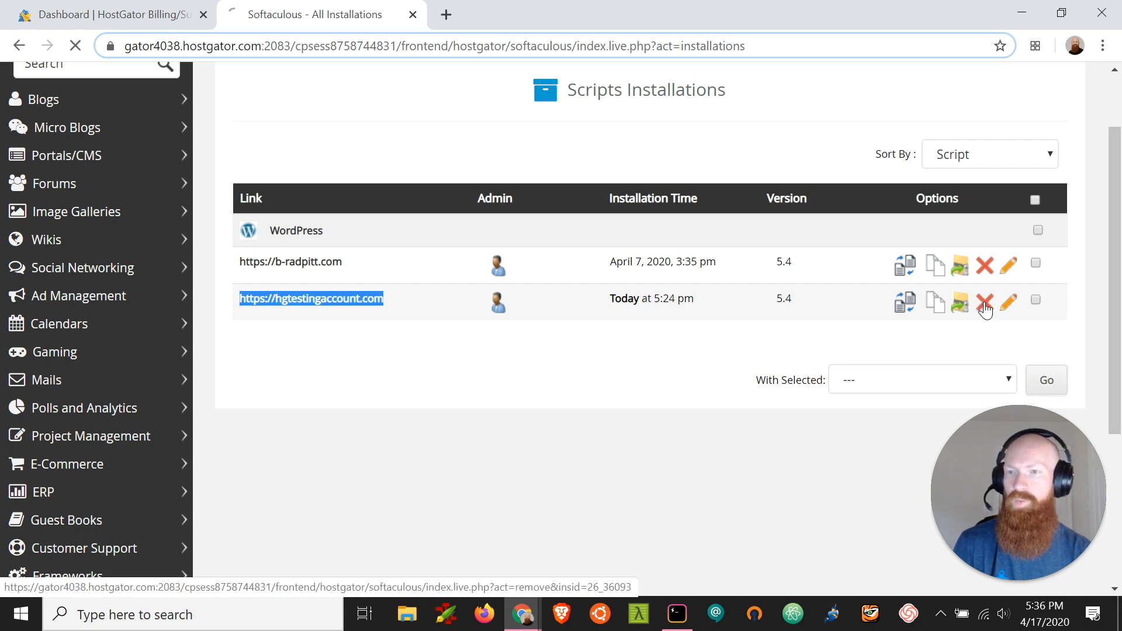
# - Remove the hgtestingaccount.com install with its directory, database and database user, confirming with OK
pyautogui.click(984, 300)
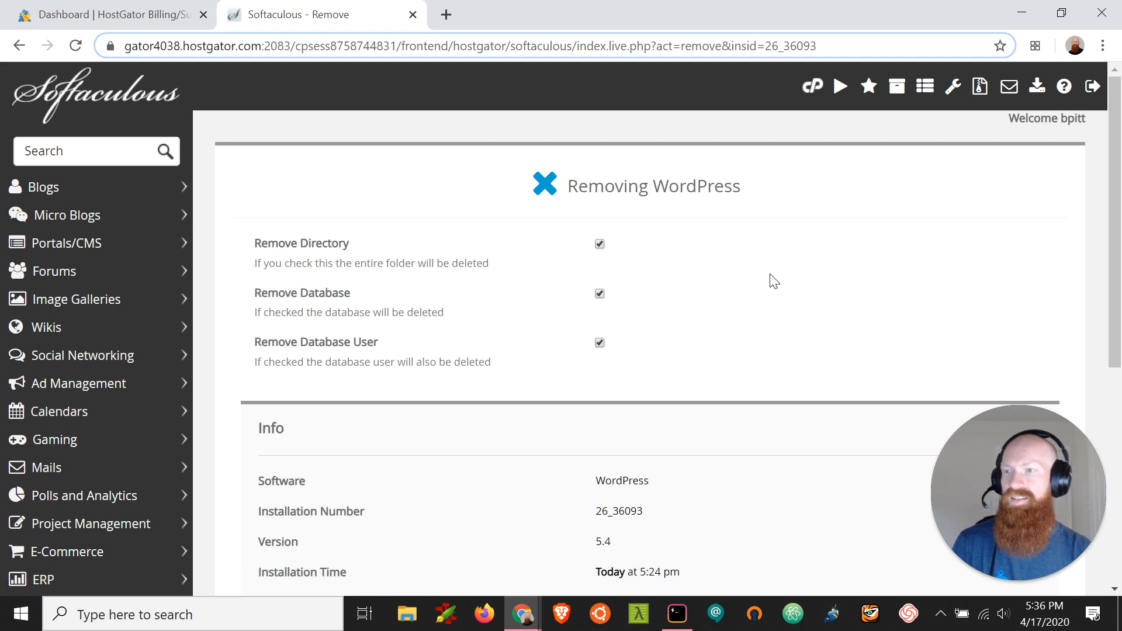
pyautogui.moveTo(635, 349)
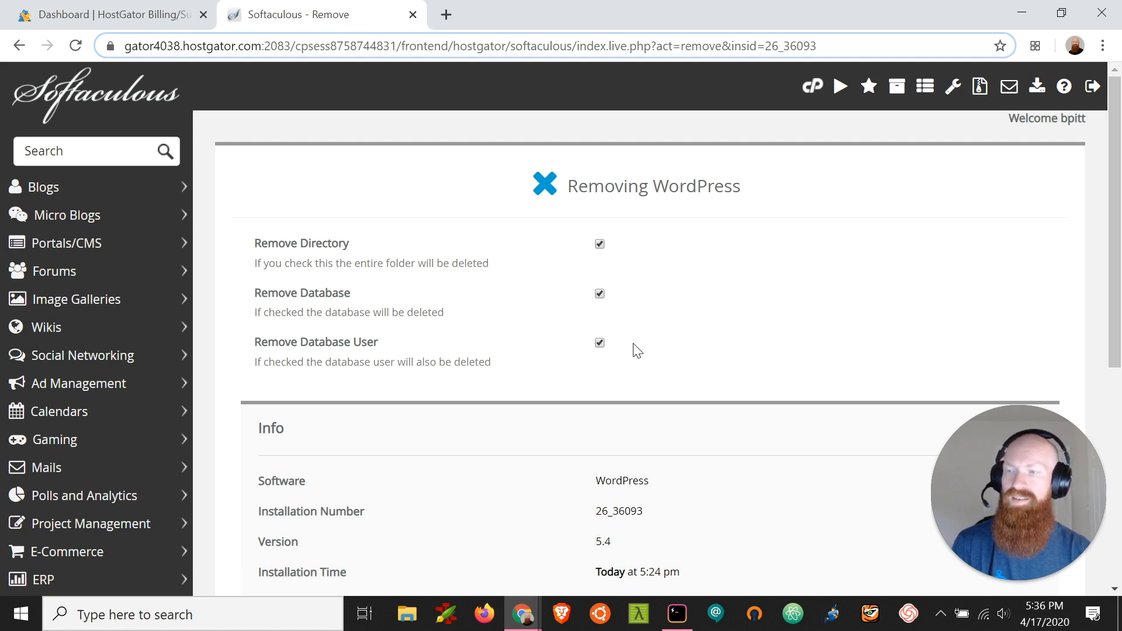
pyautogui.moveTo(707, 358)
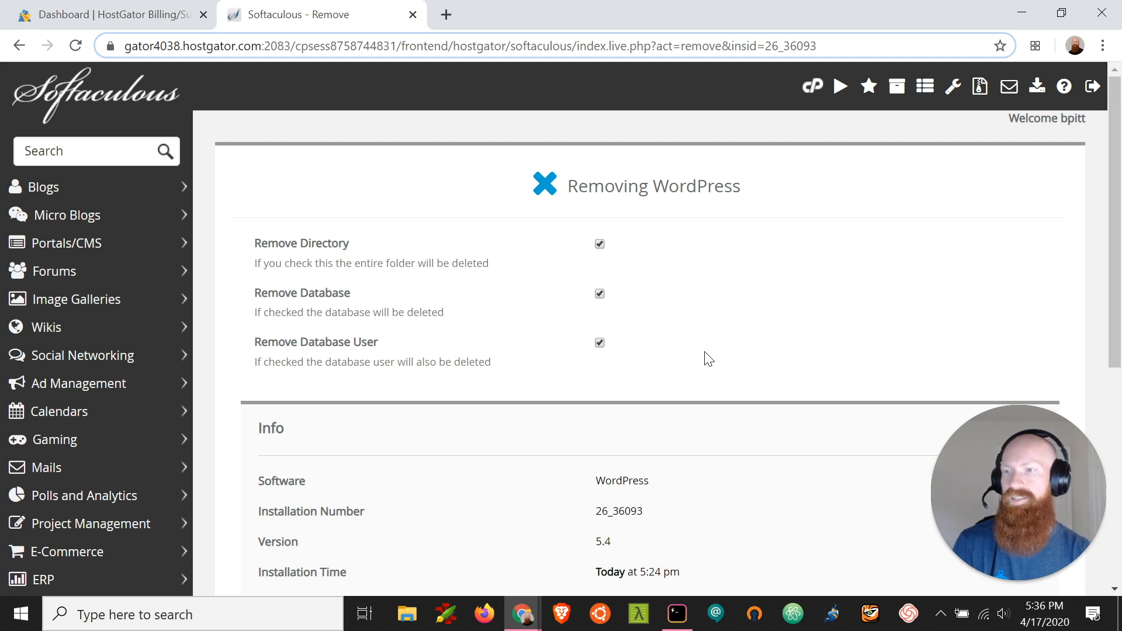
pyautogui.moveTo(711, 357)
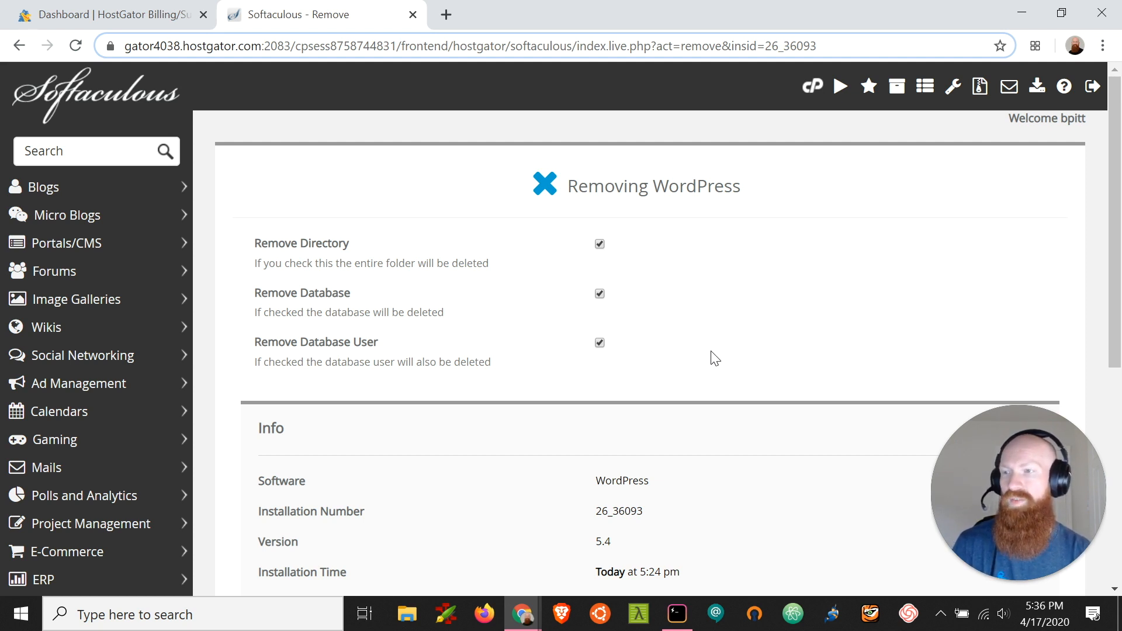
pyautogui.scroll(-3)
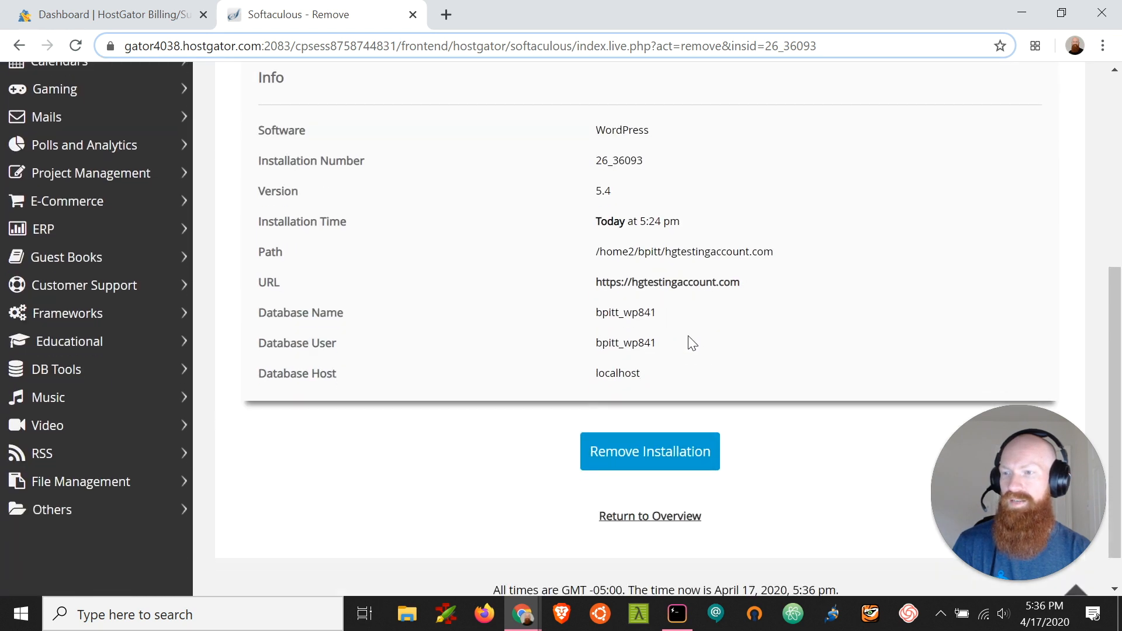
pyautogui.moveTo(649, 451)
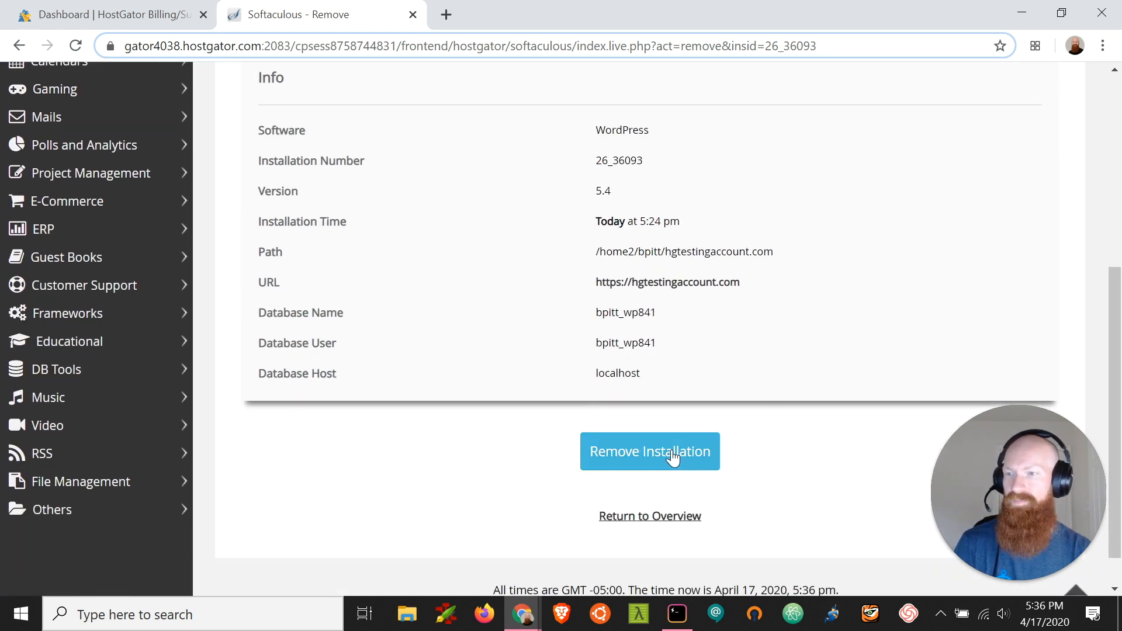
pyautogui.click(650, 452)
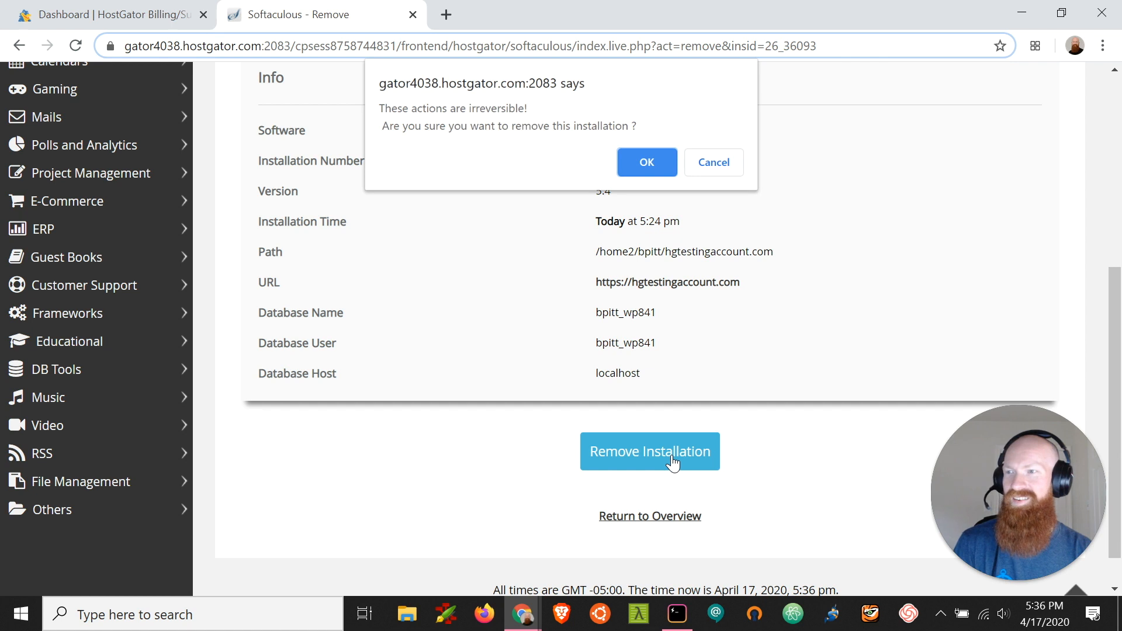
pyautogui.moveTo(512, 379)
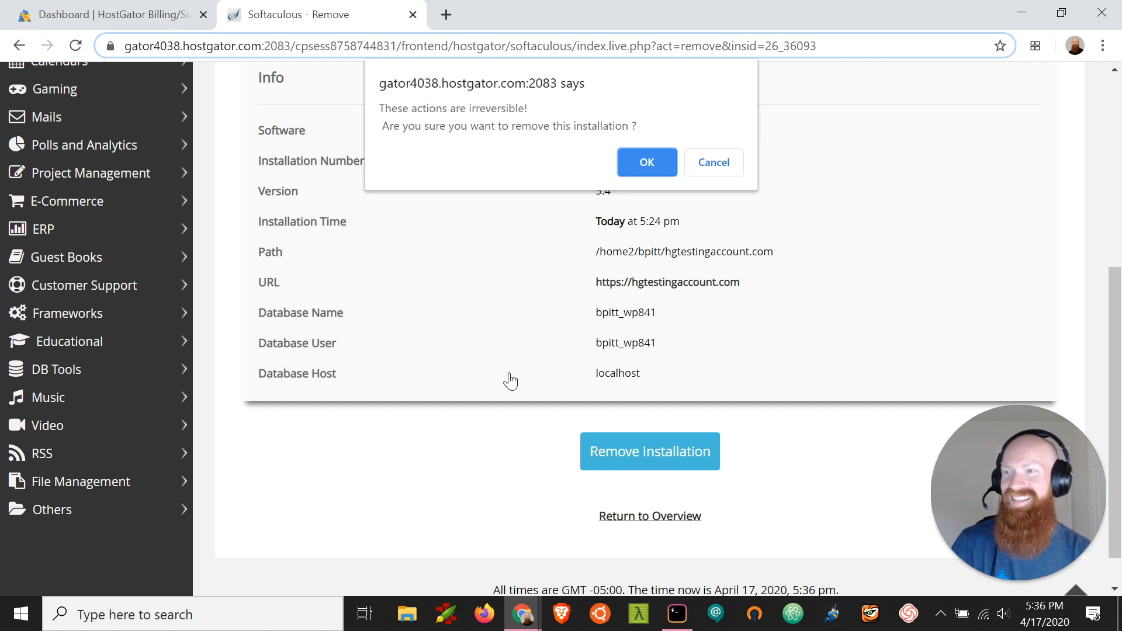
pyautogui.moveTo(471, 320)
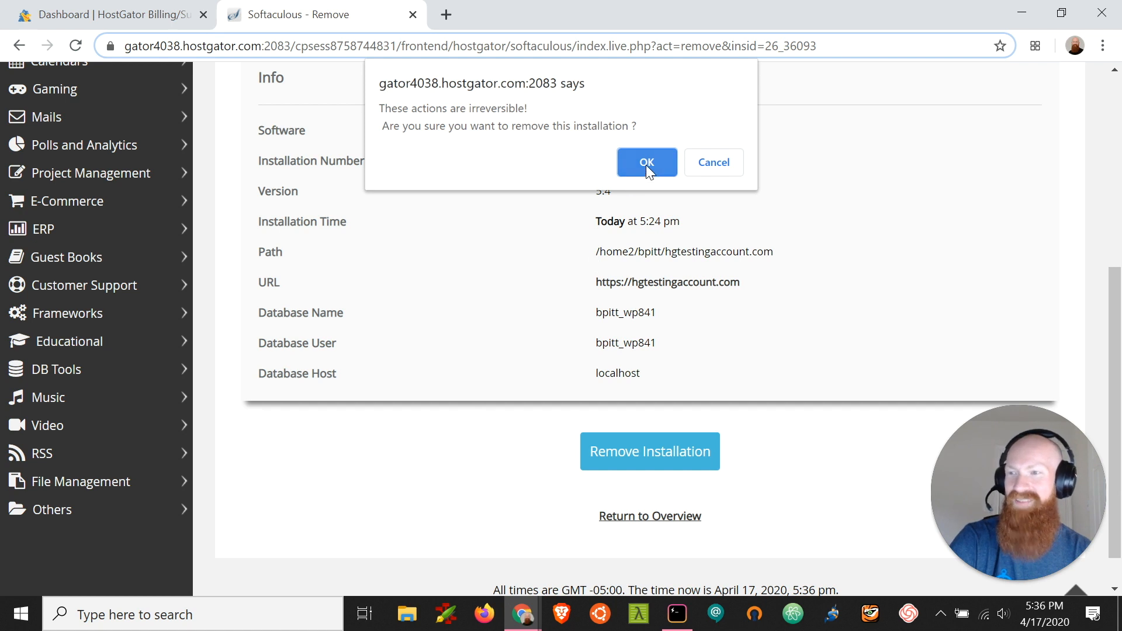
pyautogui.click(645, 162)
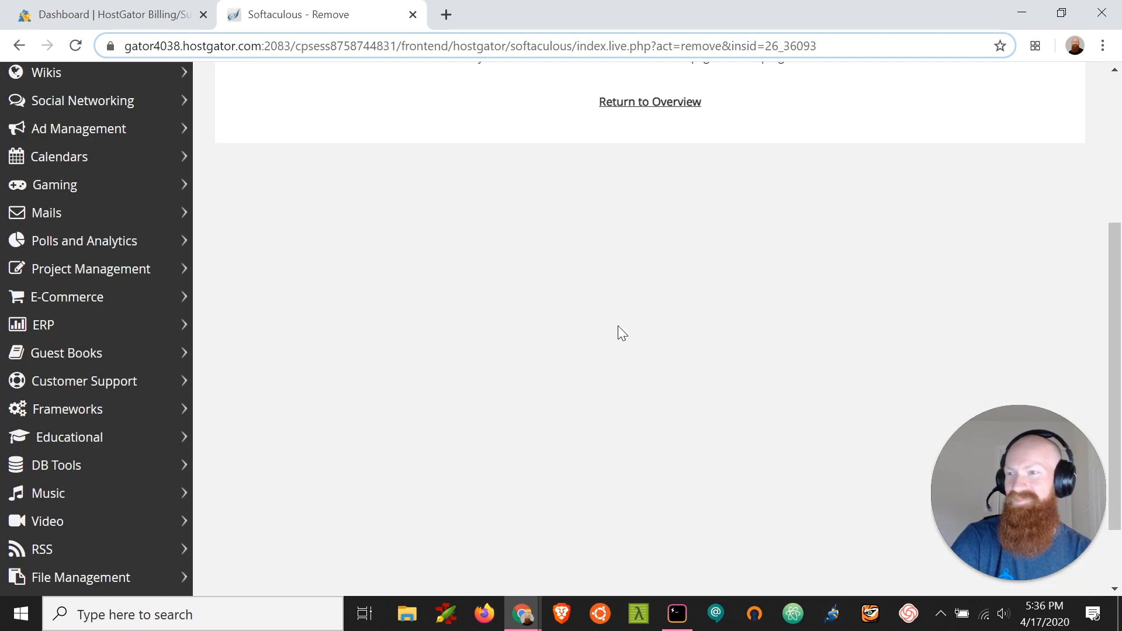
# - Confirm only the b-radpitt.com install remains, then return to the Softaculous dashboard
pyautogui.scroll(3)
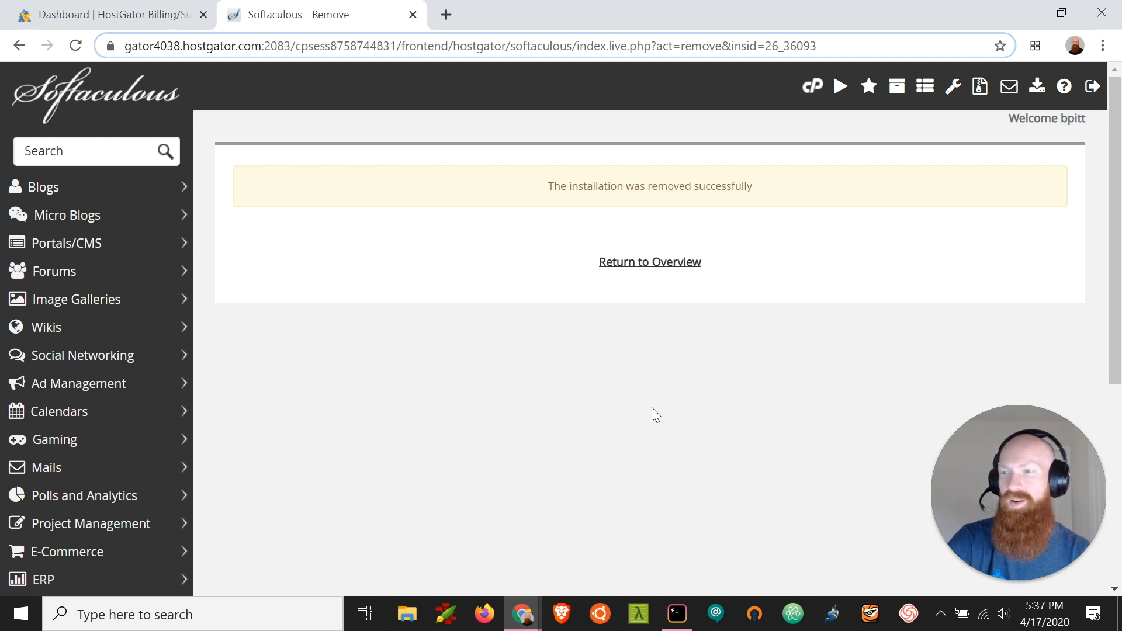
pyautogui.moveTo(687, 206)
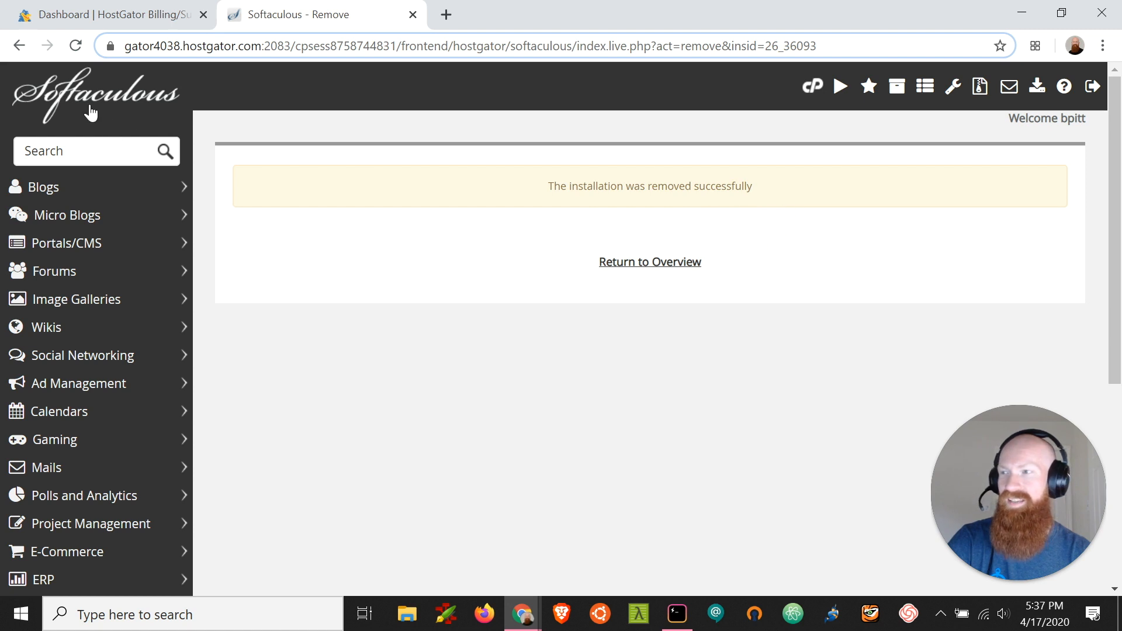
pyautogui.click(93, 93)
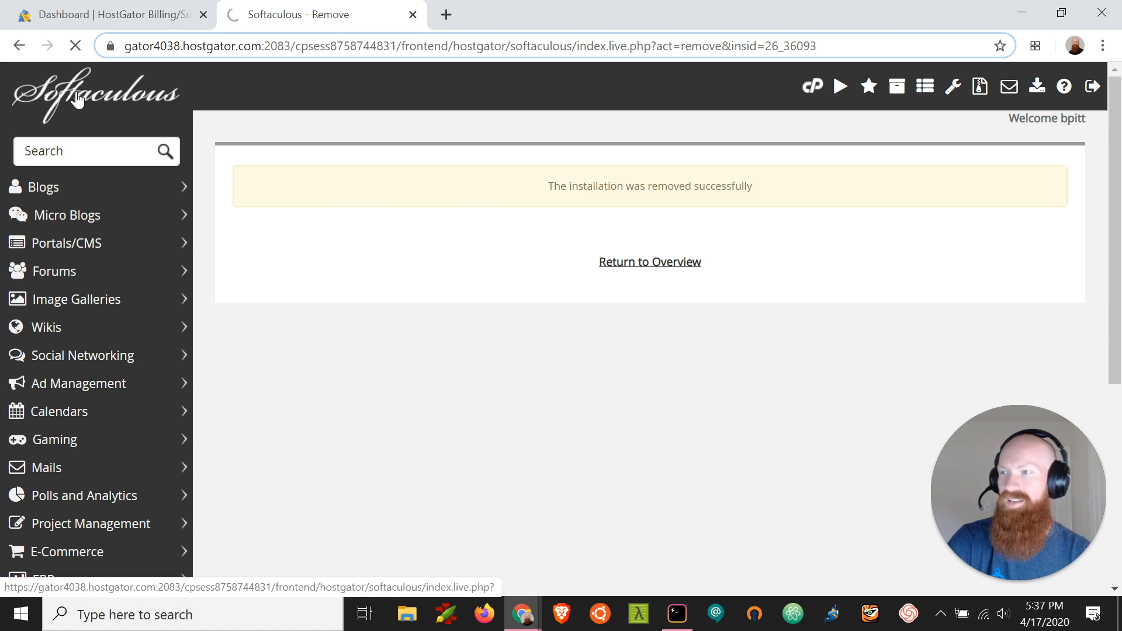
pyautogui.click(648, 262)
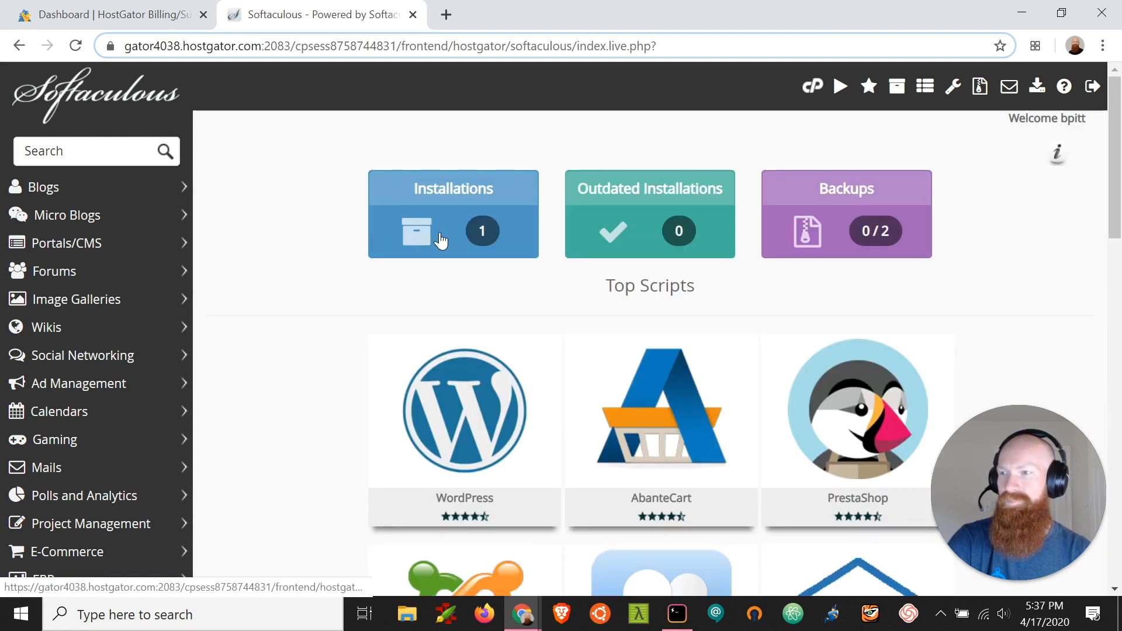
pyautogui.click(452, 214)
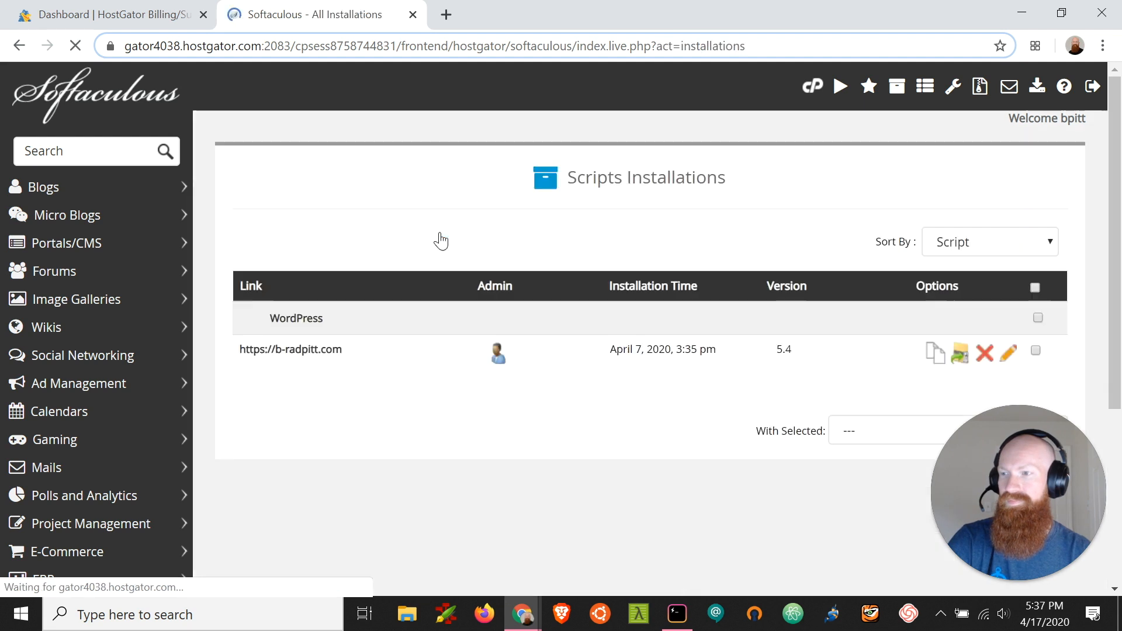
pyautogui.moveTo(300, 372)
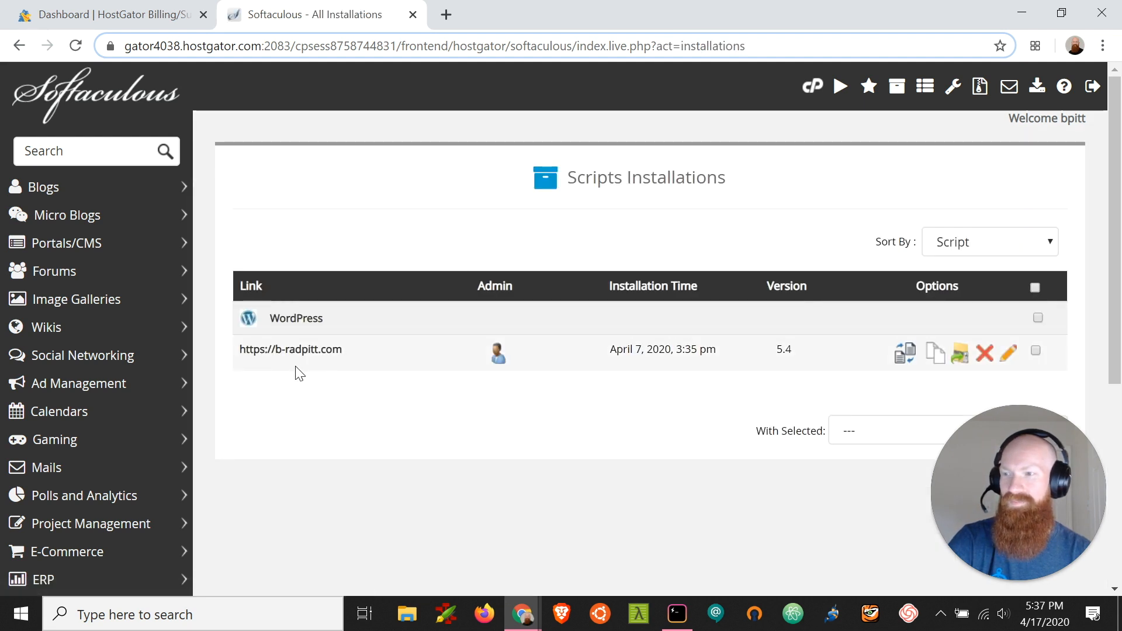
pyautogui.moveTo(127, 121)
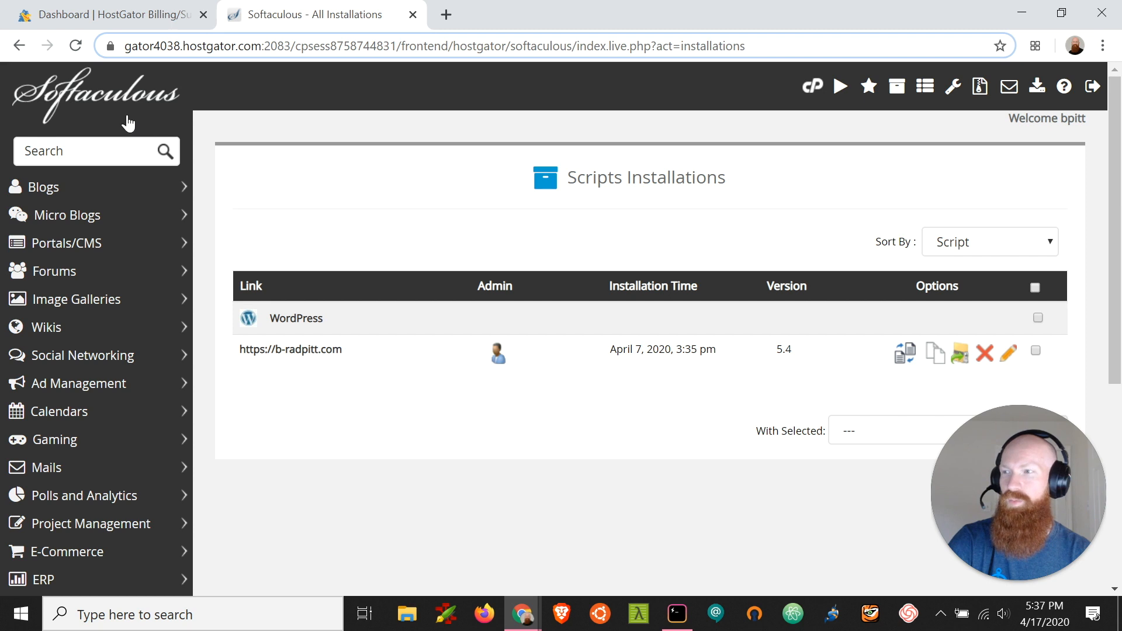
pyautogui.click(93, 93)
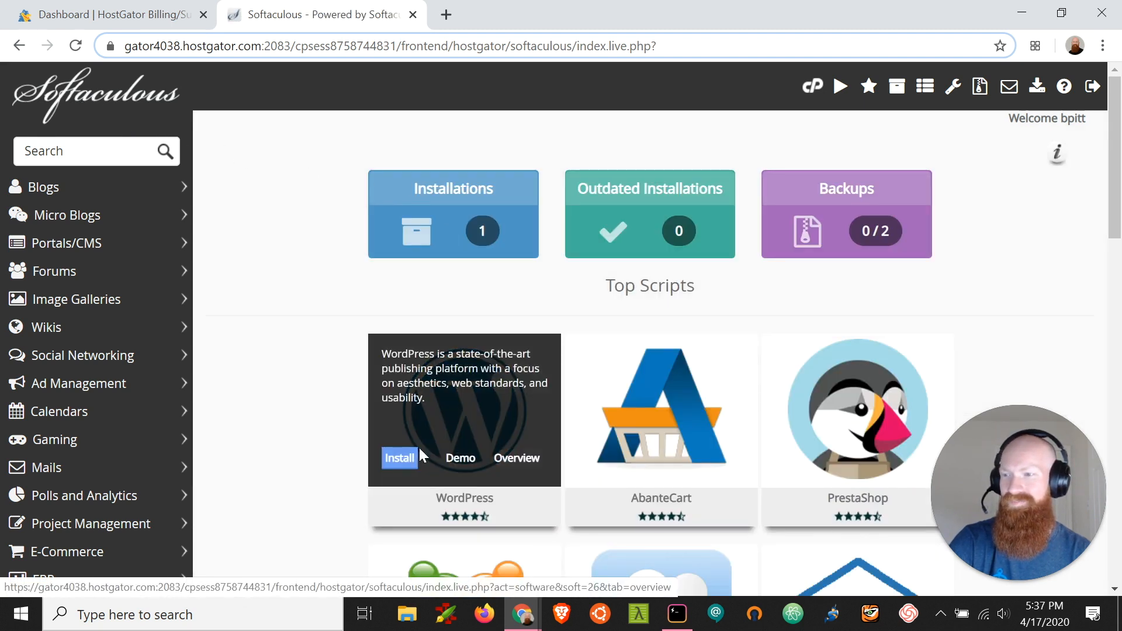
# - Install WordPress on hgtestingaccount.com, filling in admin details and submitting the form
pyautogui.click(398, 458)
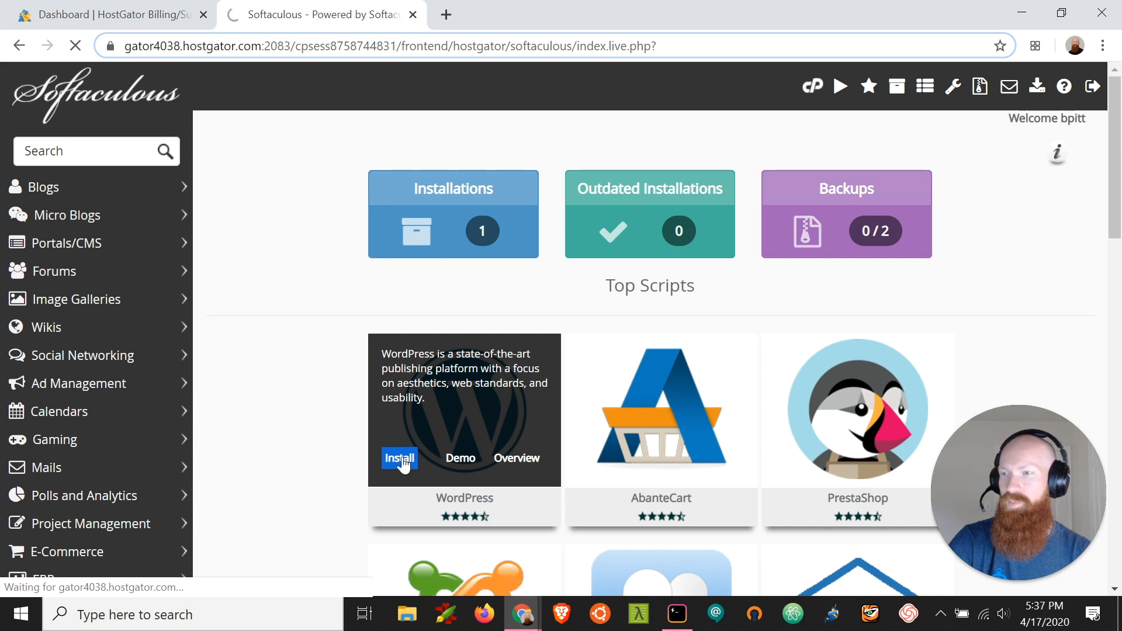
pyautogui.click(399, 458)
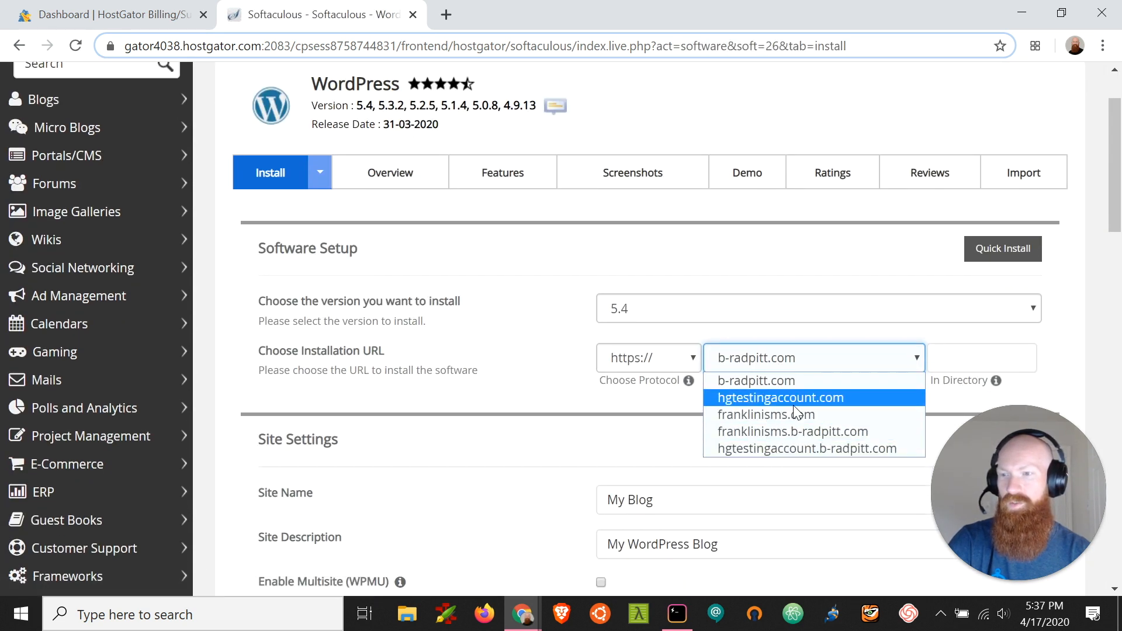
pyautogui.scroll(-3)
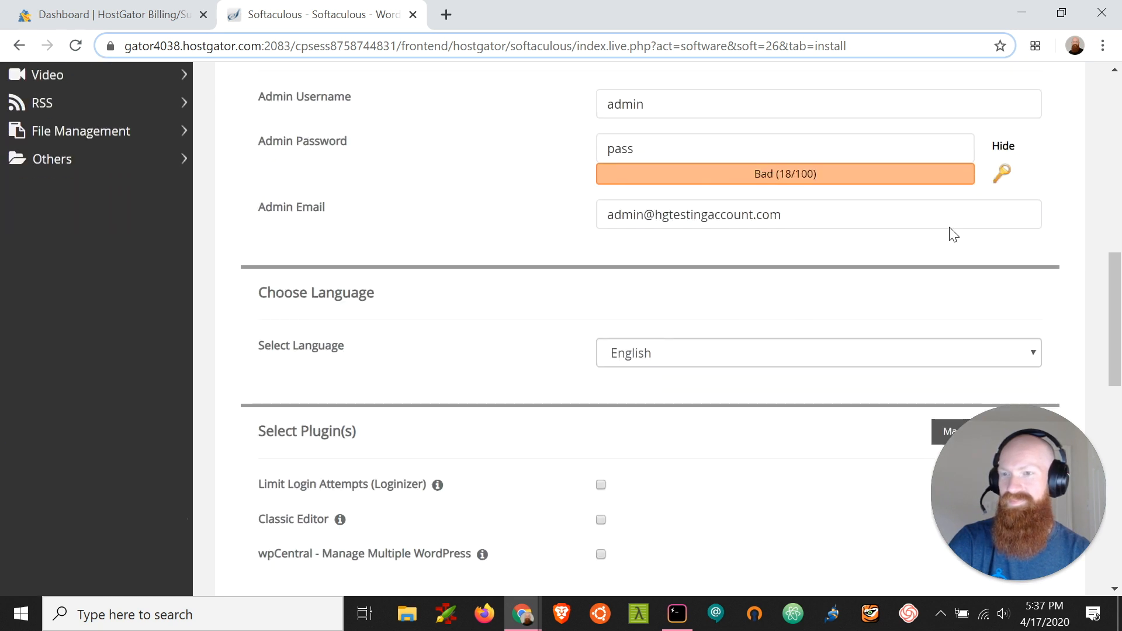
pyautogui.moveTo(1007, 192)
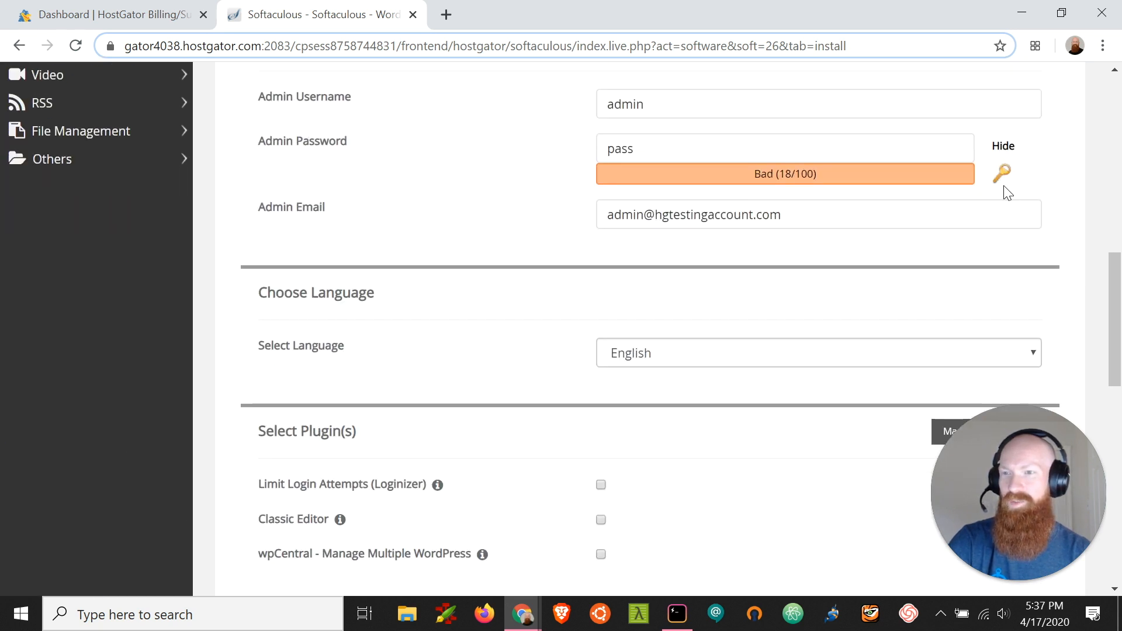
pyautogui.scroll(-3)
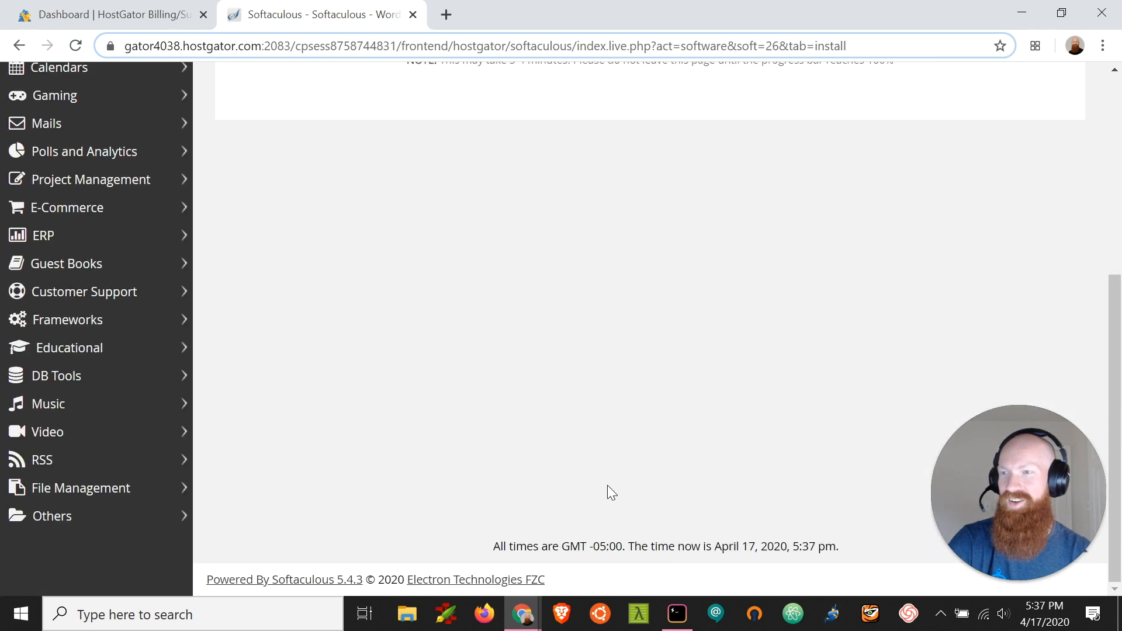
pyautogui.scroll(3)
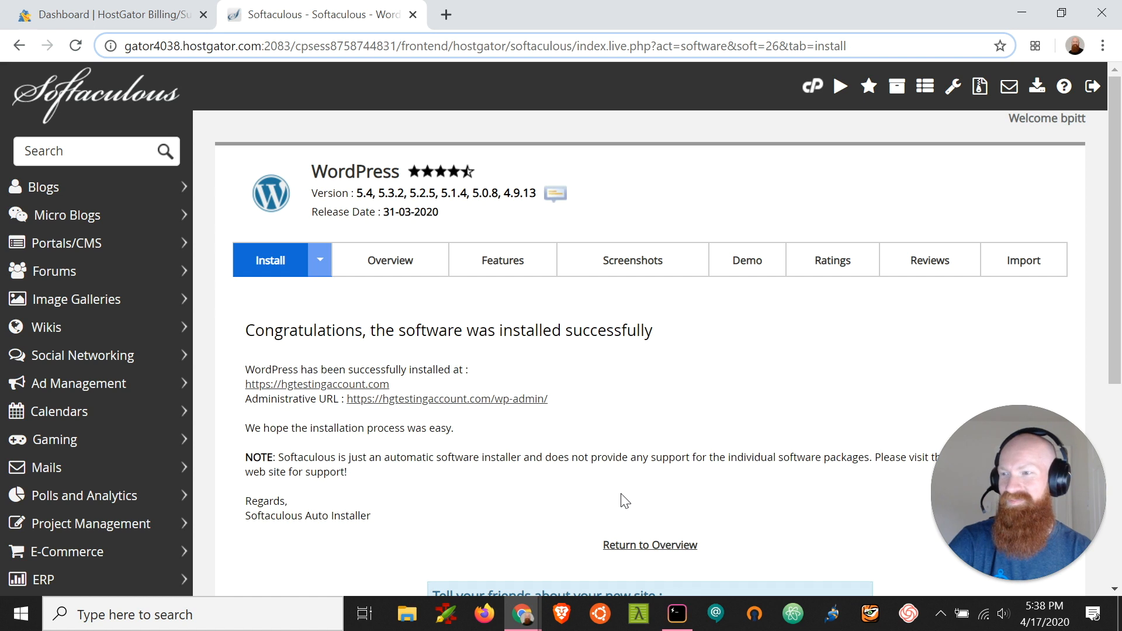
pyautogui.moveTo(316, 393)
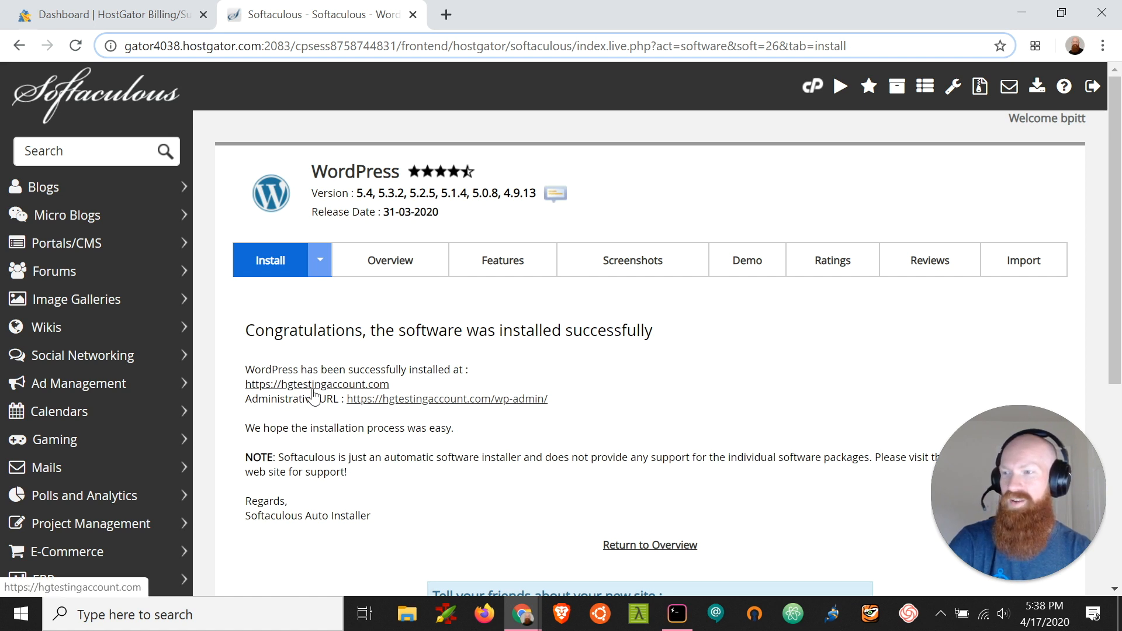
pyautogui.click(316, 384)
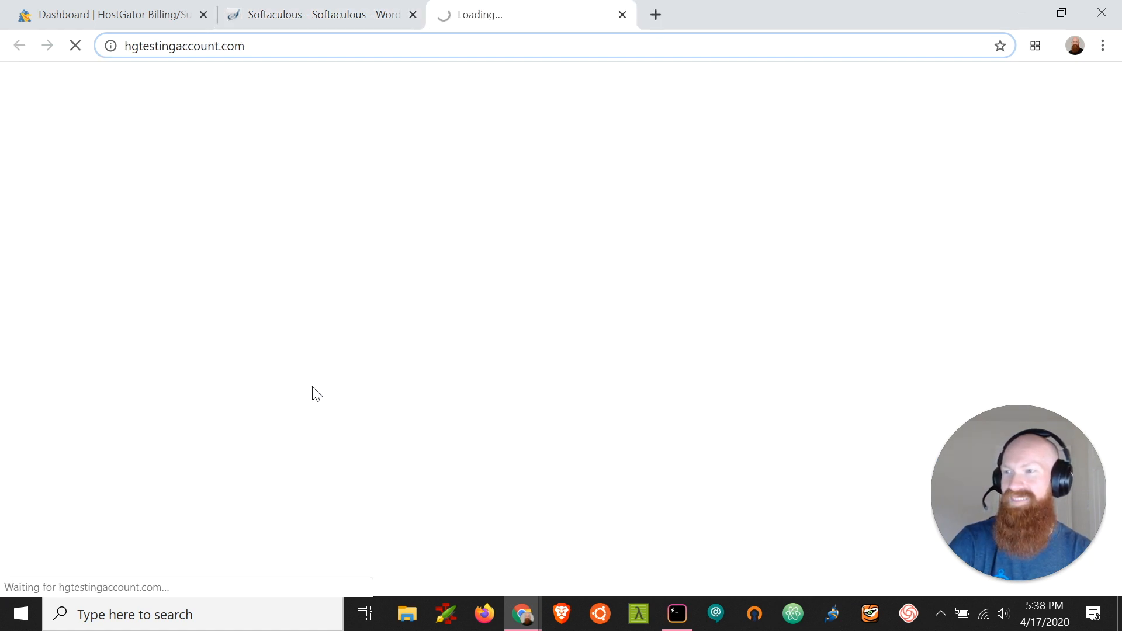